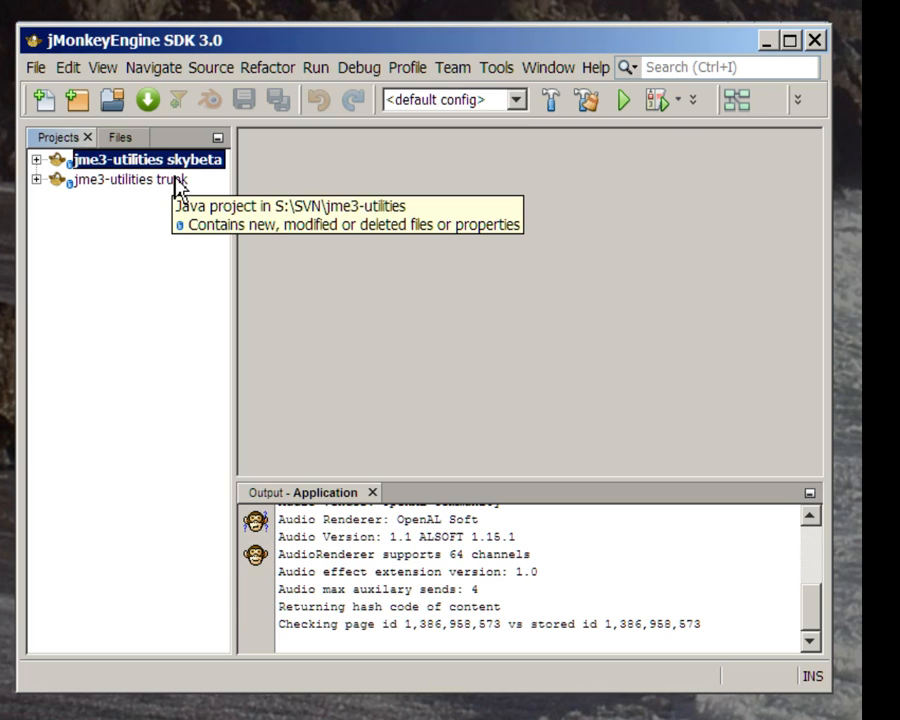
mouse_move(190, 165)
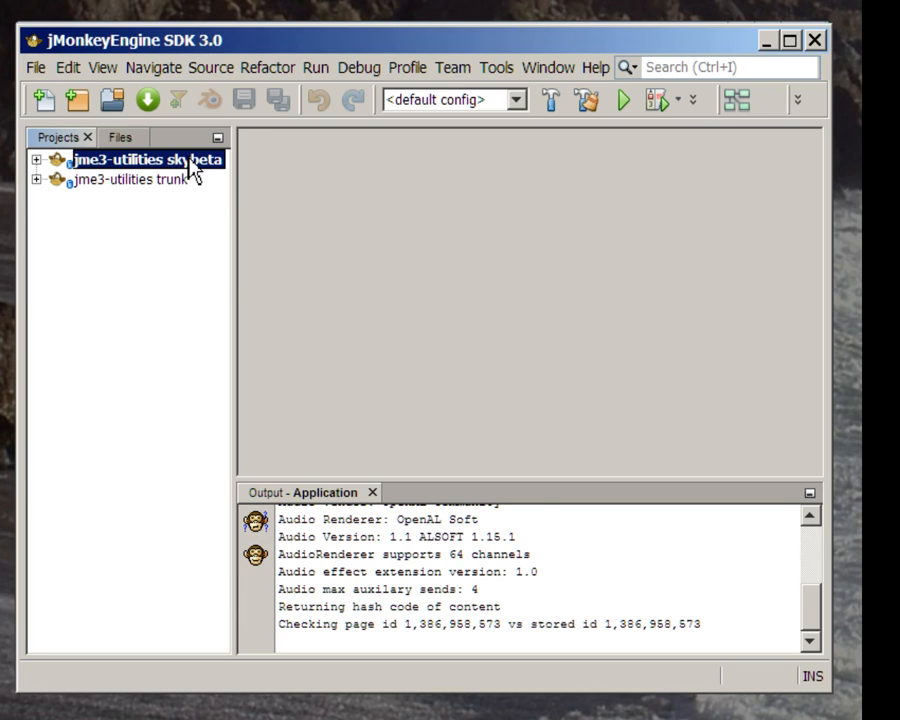
Run the jme3-utilities skybeta project to launch the TestSkyControl night-sky demo.
right_click(130, 160)
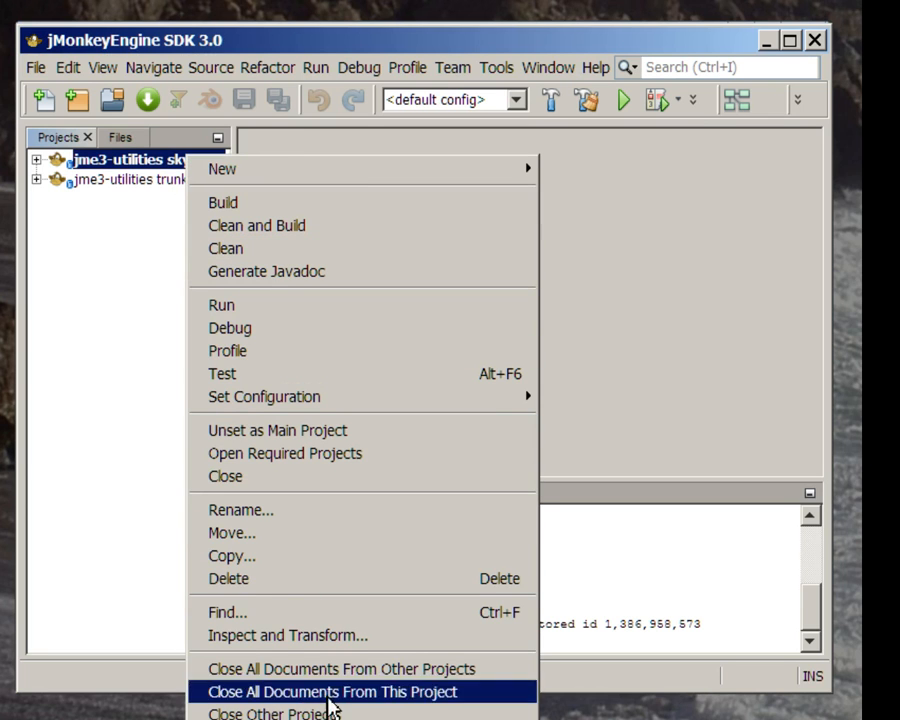
mouse_move(248, 318)
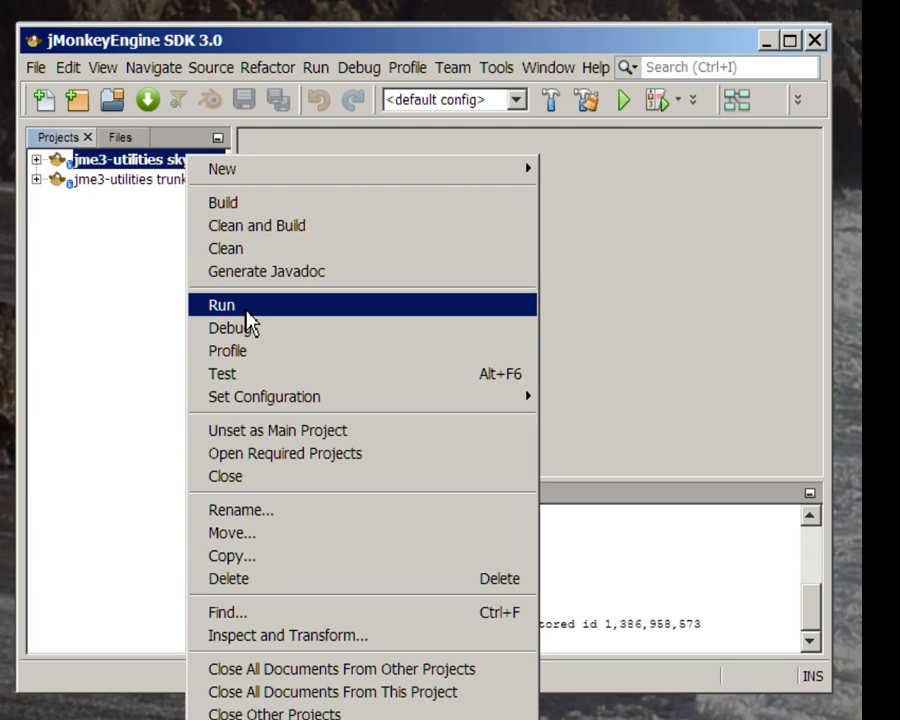
click(220, 304)
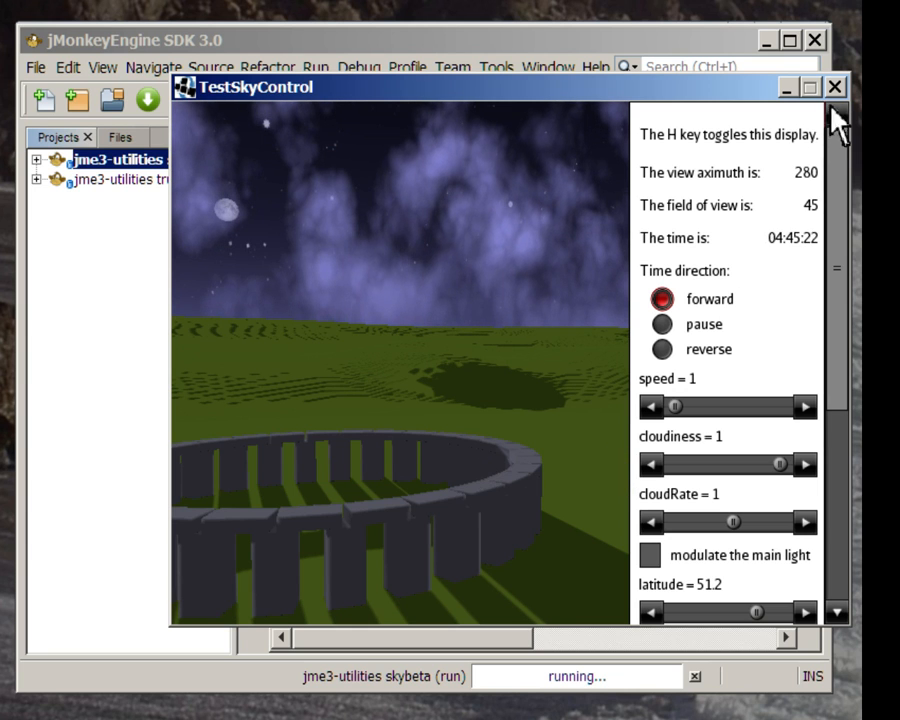
Check the skybeta project's Run properties for TestSkyControl, then rerun the demo.
right_click(115, 159)
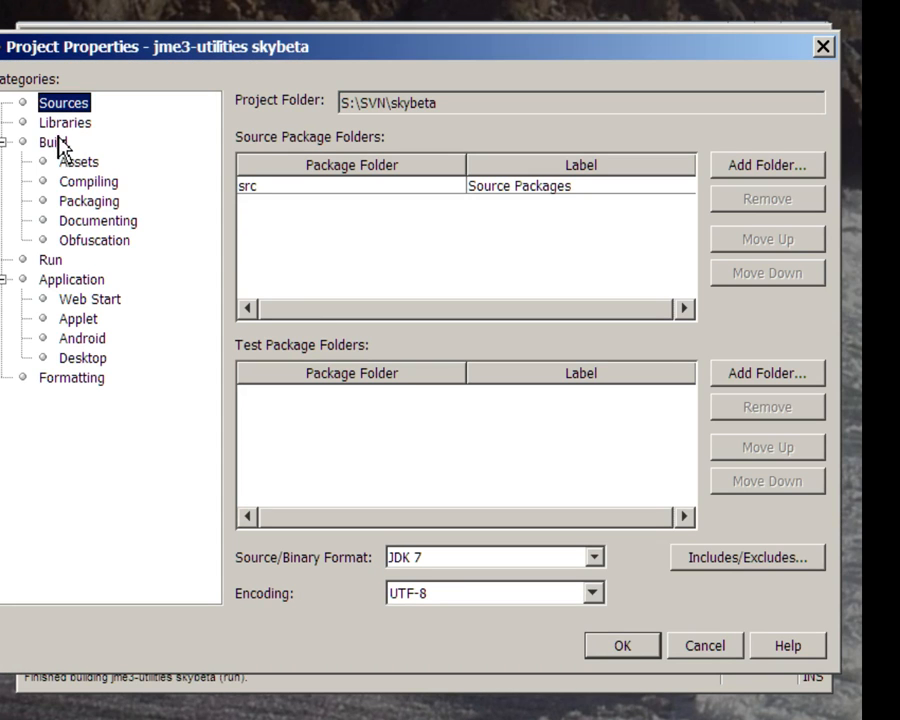
click(50, 259)
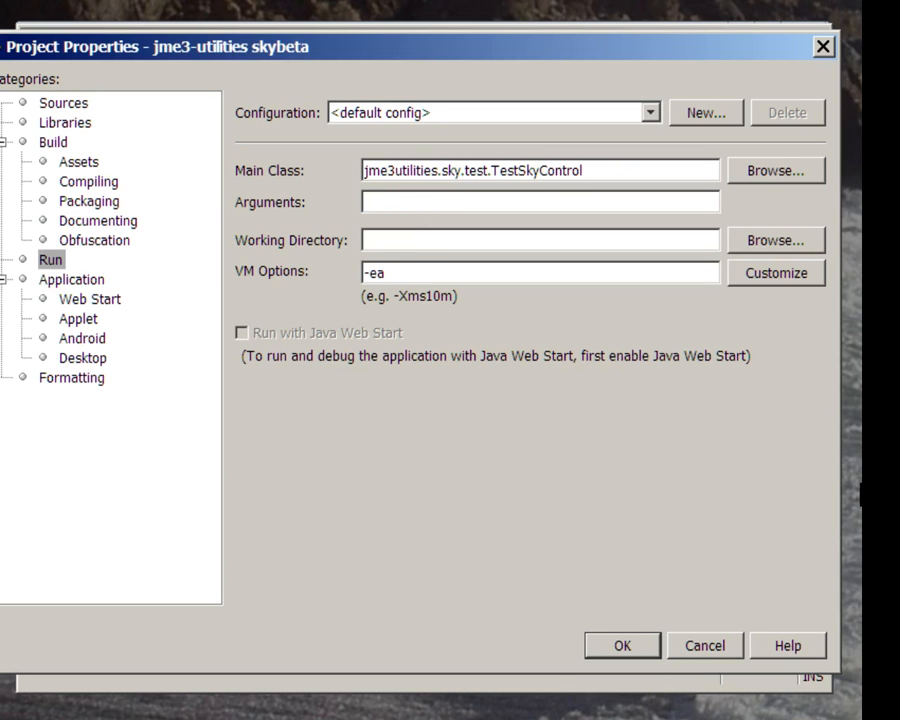
click(621, 645)
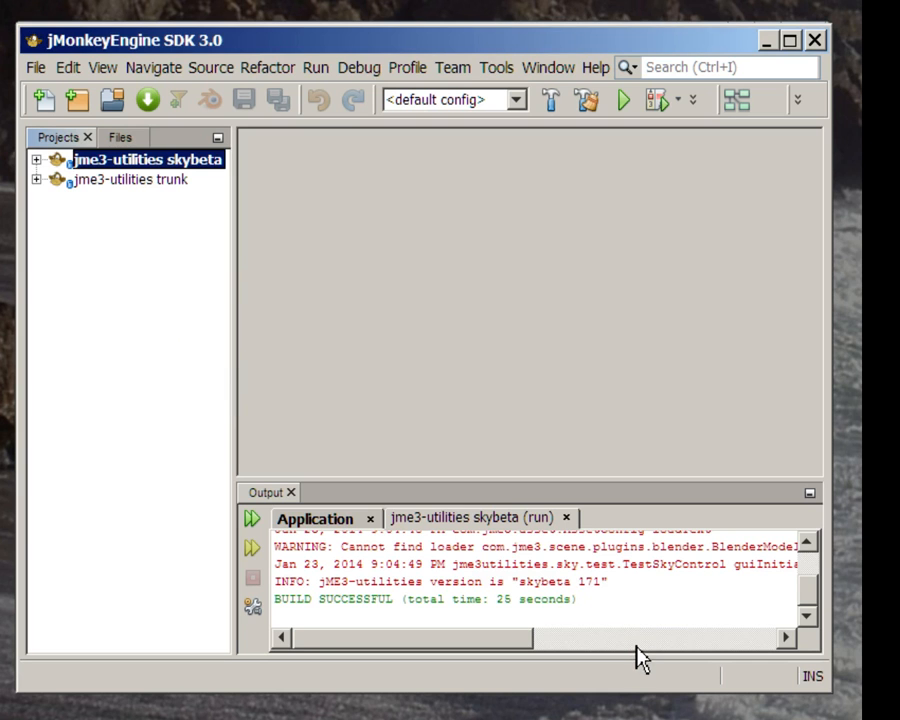
click(621, 99)
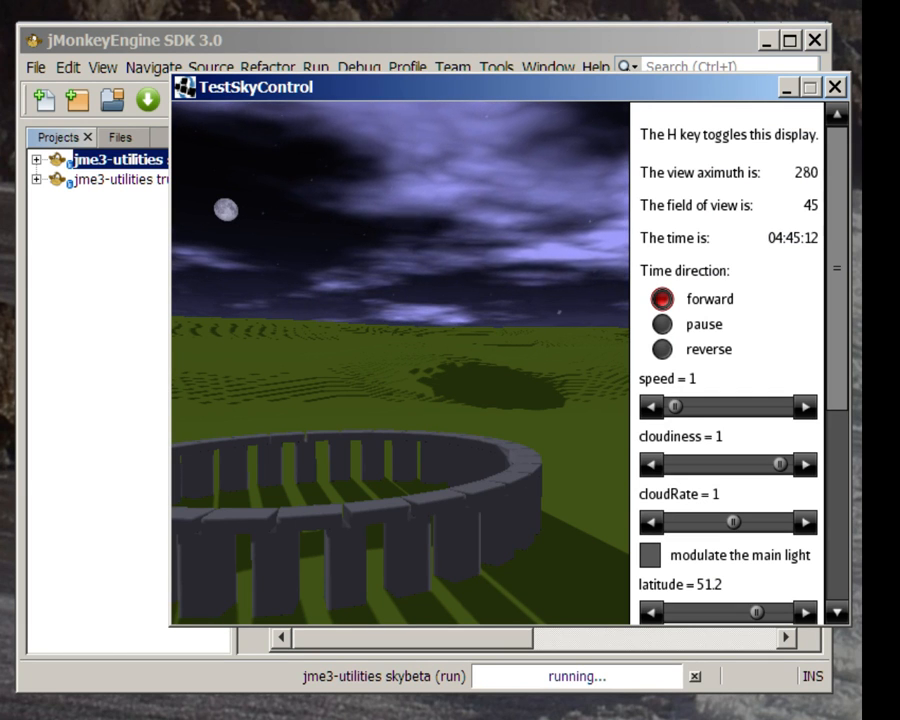
Scroll the demo's settings panel and raise cloudYOffset from 0 to 0.24.
scroll(down, 3)
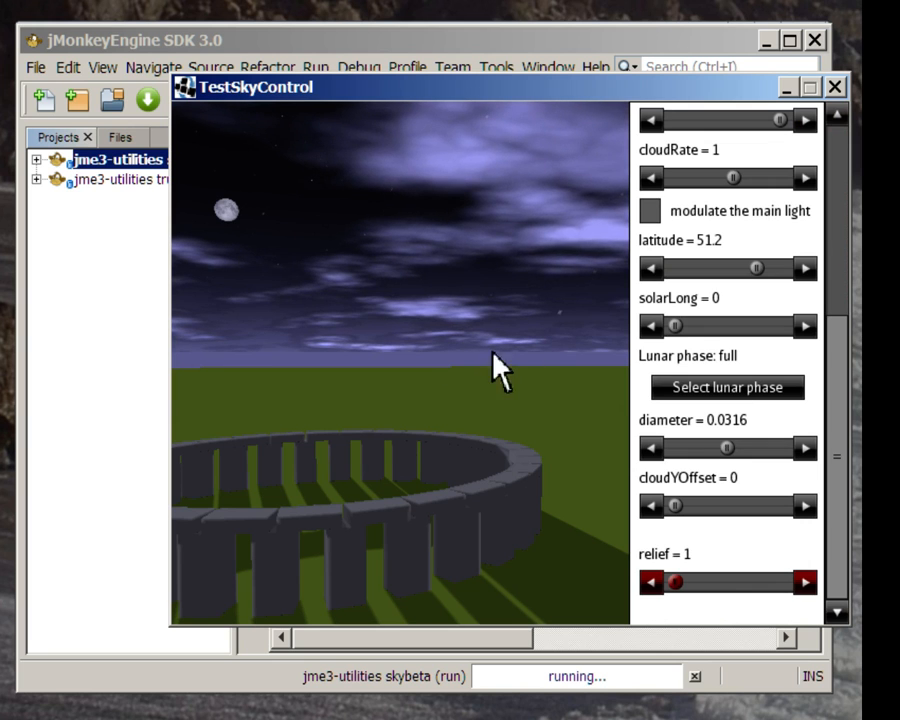
mouse_move(460, 370)
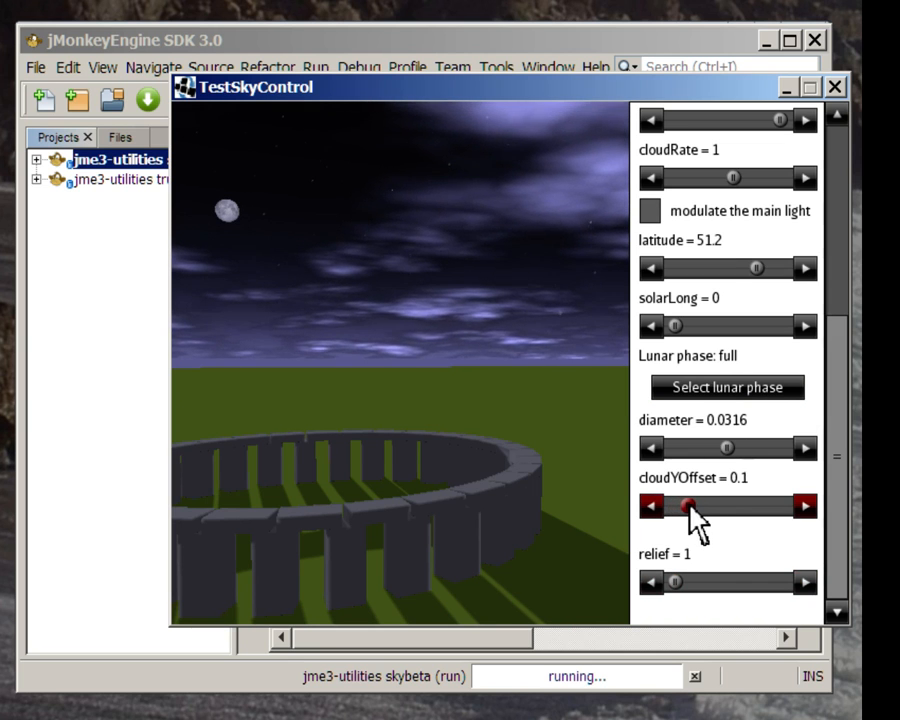
drag(687, 507, 700, 507)
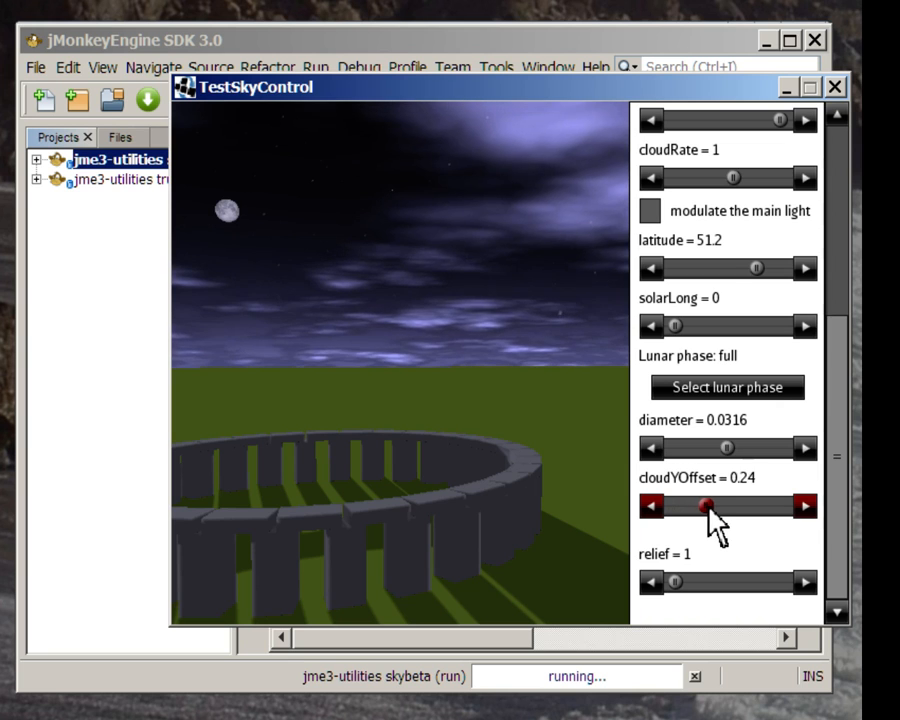
drag(702, 507, 710, 507)
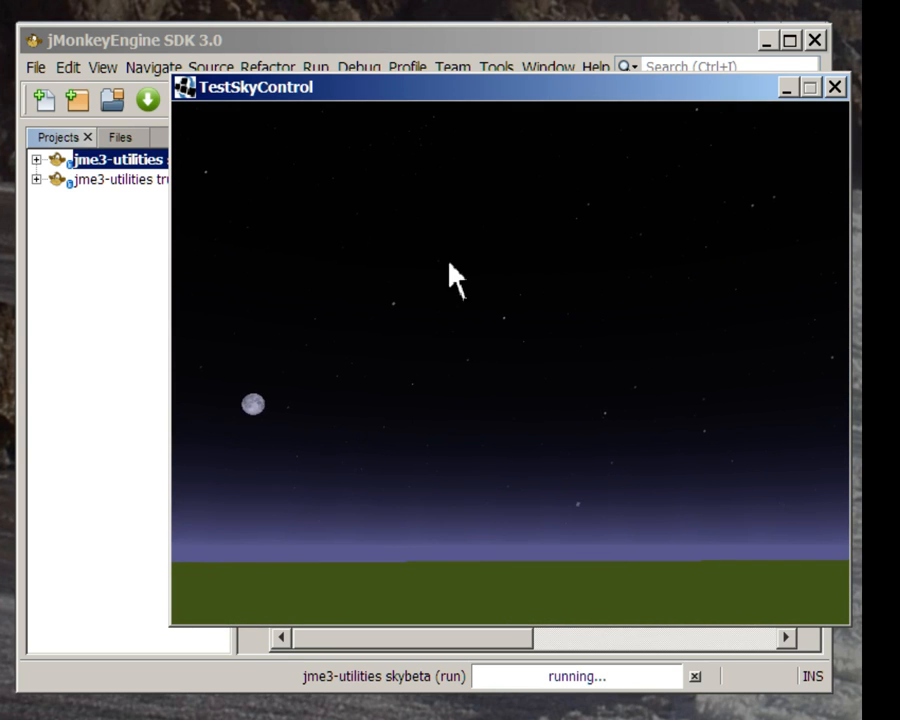
mouse_move(500, 360)
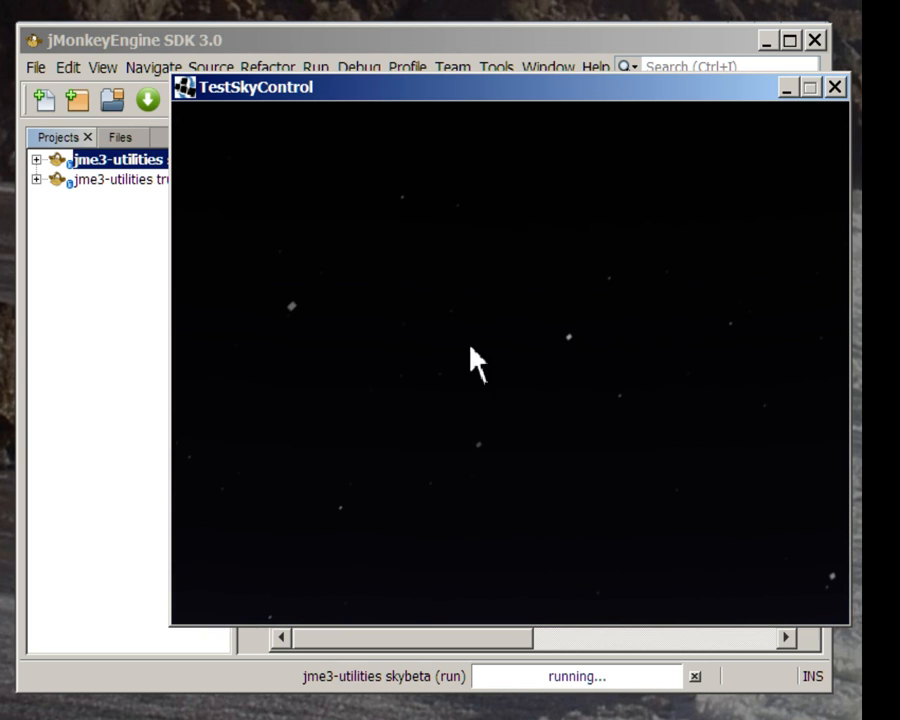
mouse_move(430, 345)
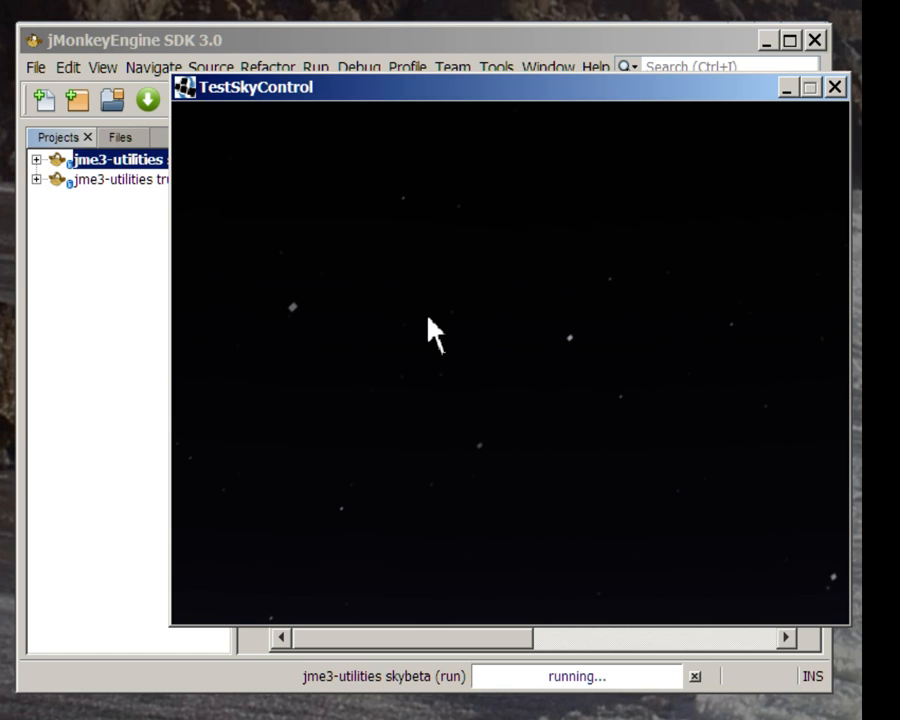
mouse_move(432, 338)
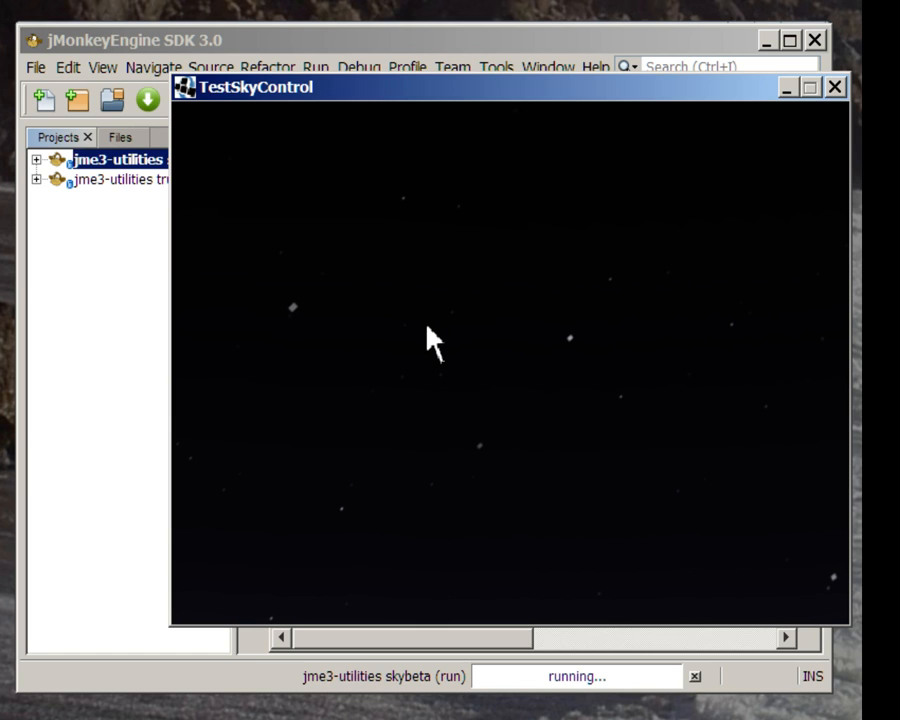
mouse_move(757, 125)
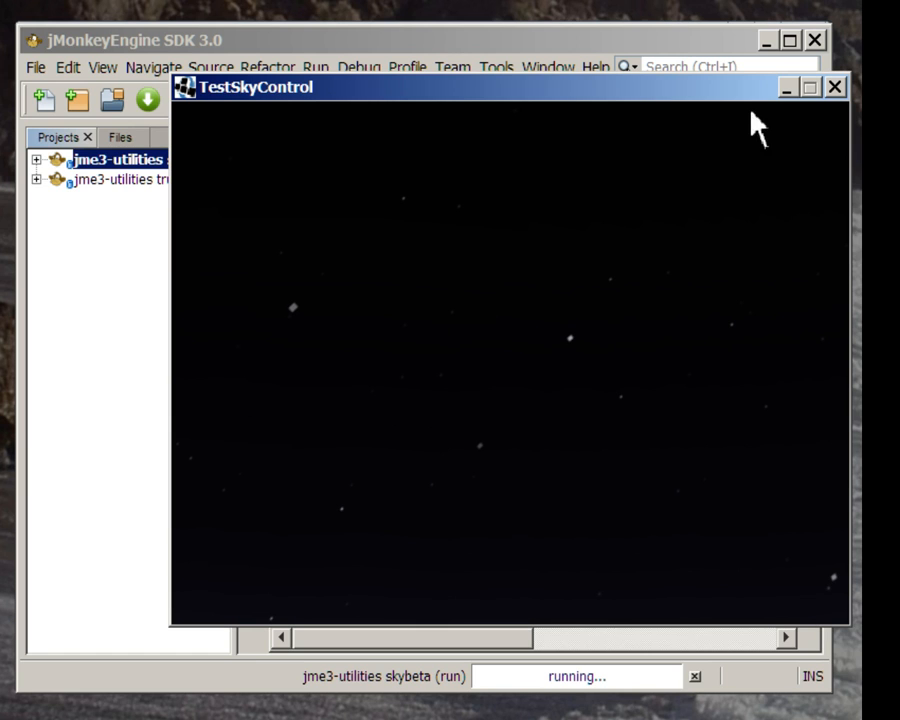
Close the sky demo and begin entering a '-' run argument in the skybeta Run properties.
click(833, 86)
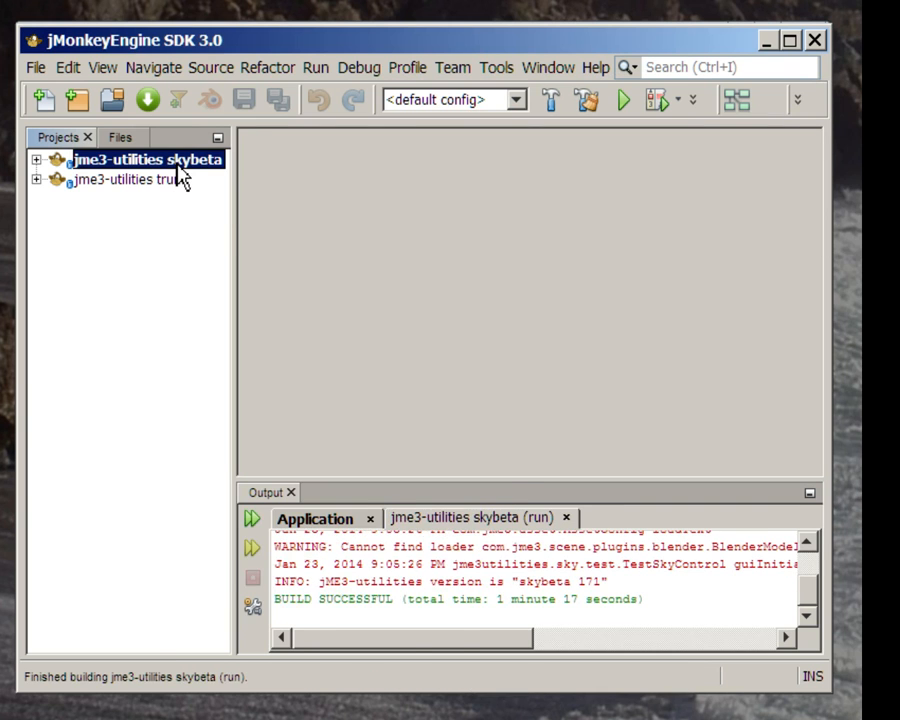
right_click(130, 160)
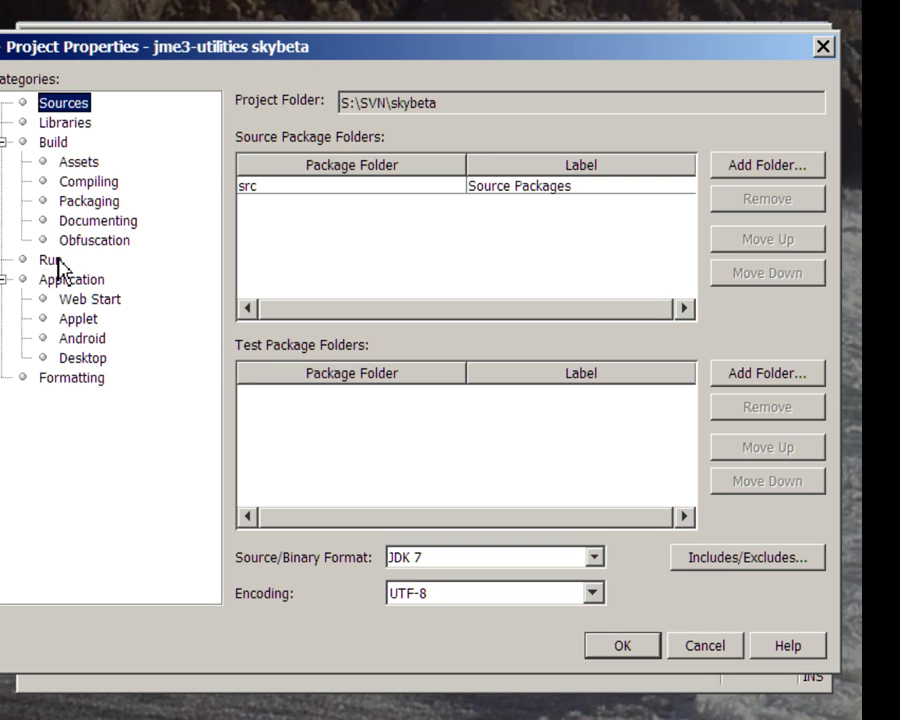
click(49, 259)
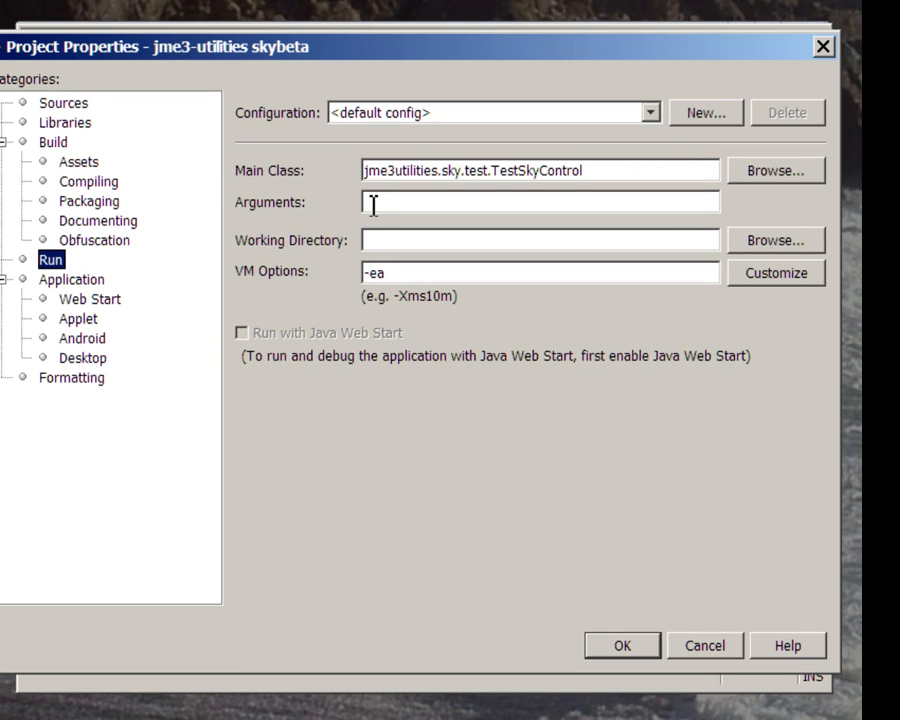
text(-)
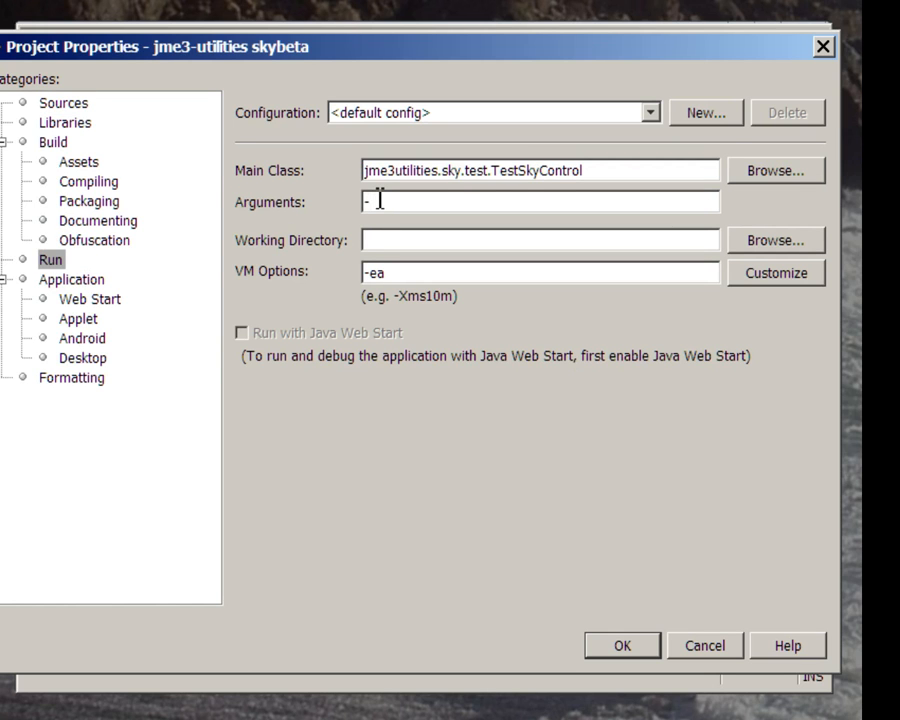
click(621, 645)
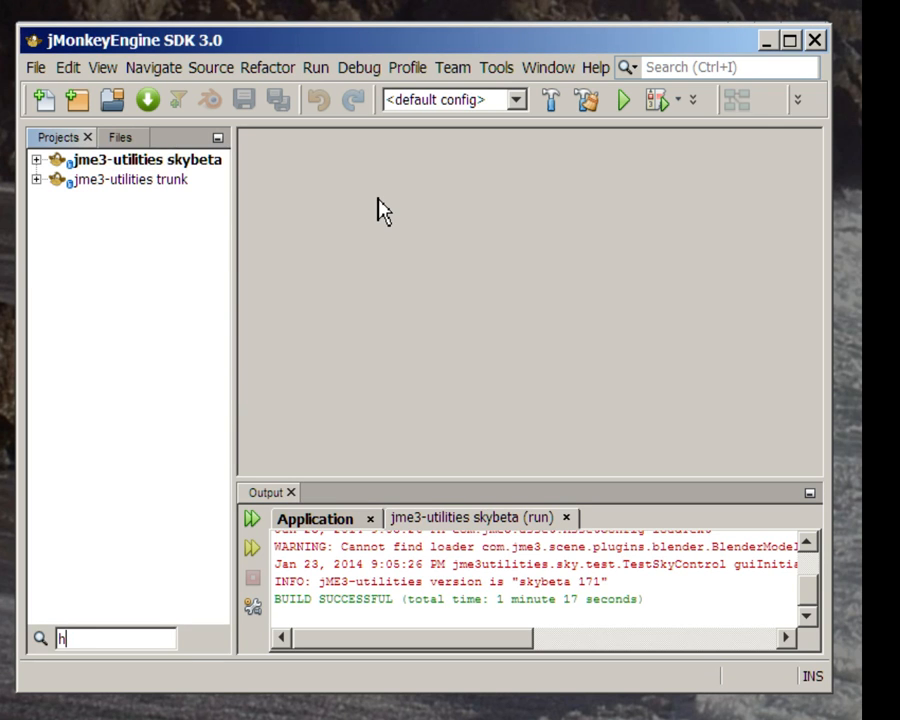
Complete the run argument as -H, save it, and relaunch the skybeta project.
right_click(140, 159)
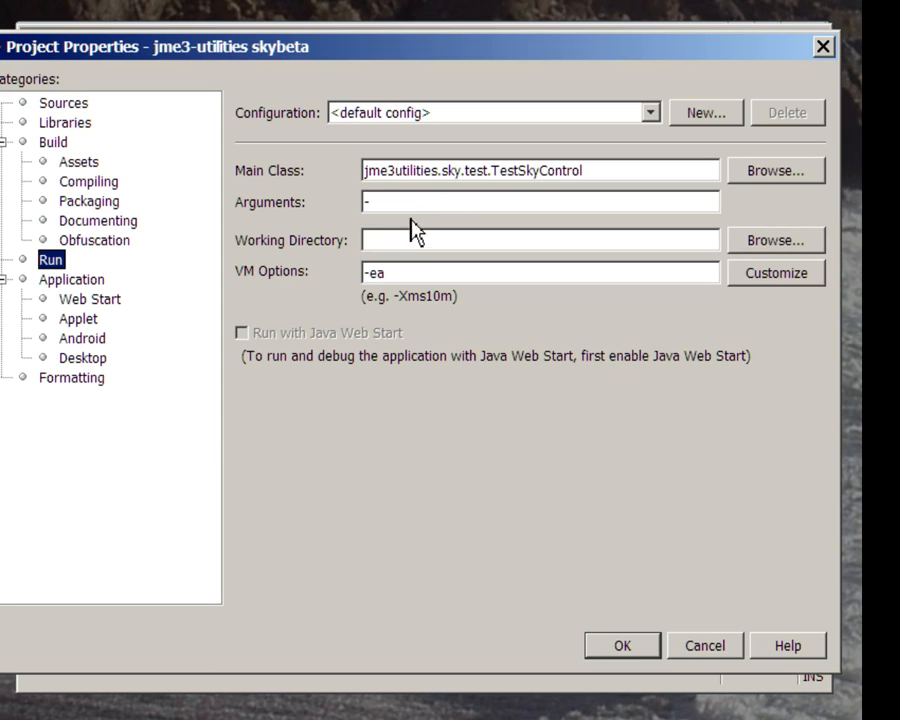
text(H)
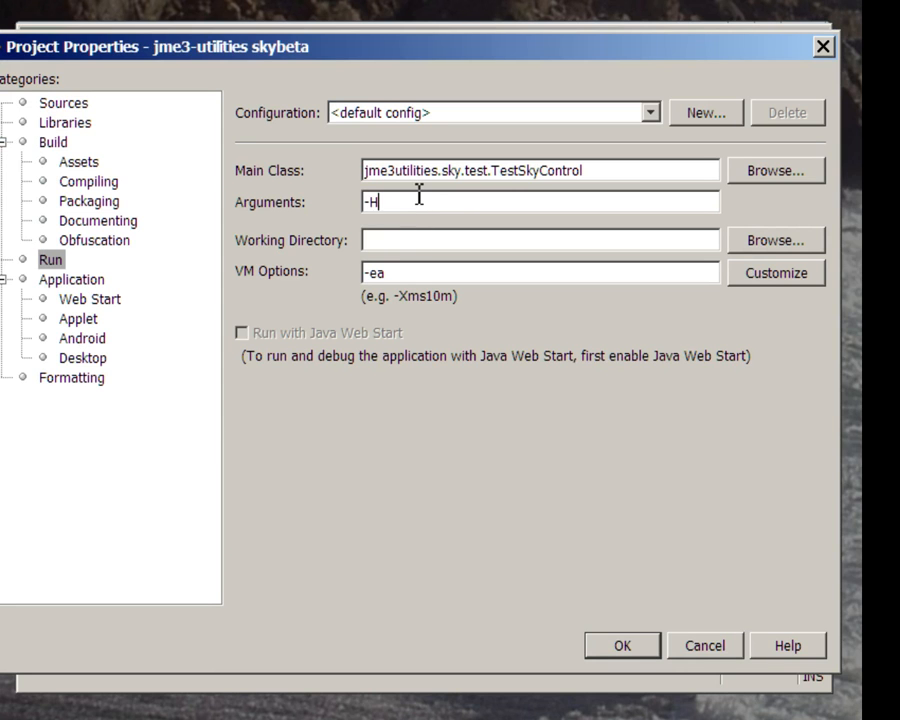
click(621, 645)
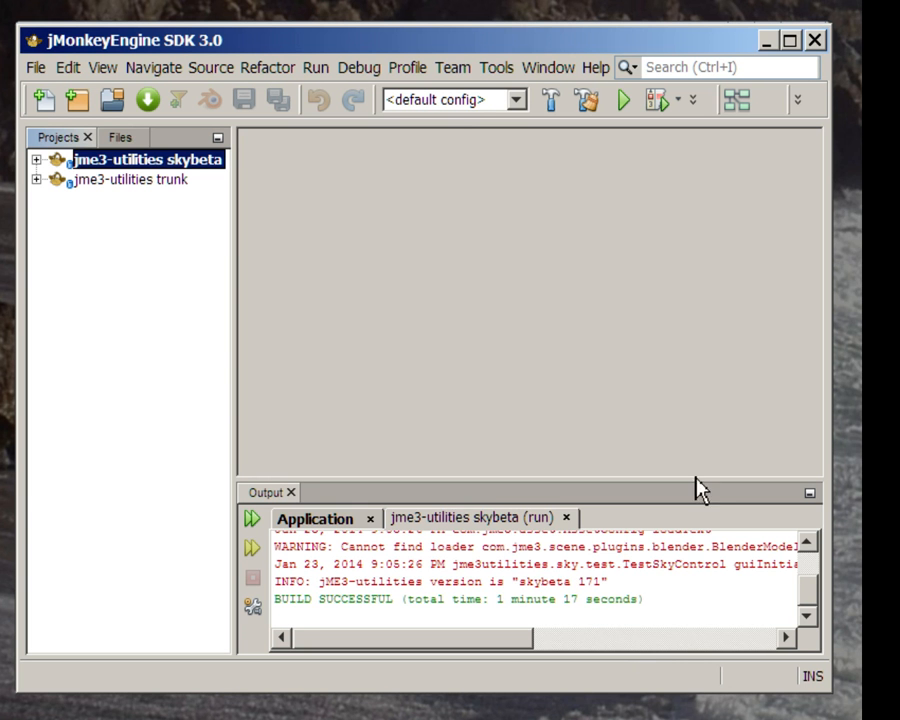
click(620, 99)
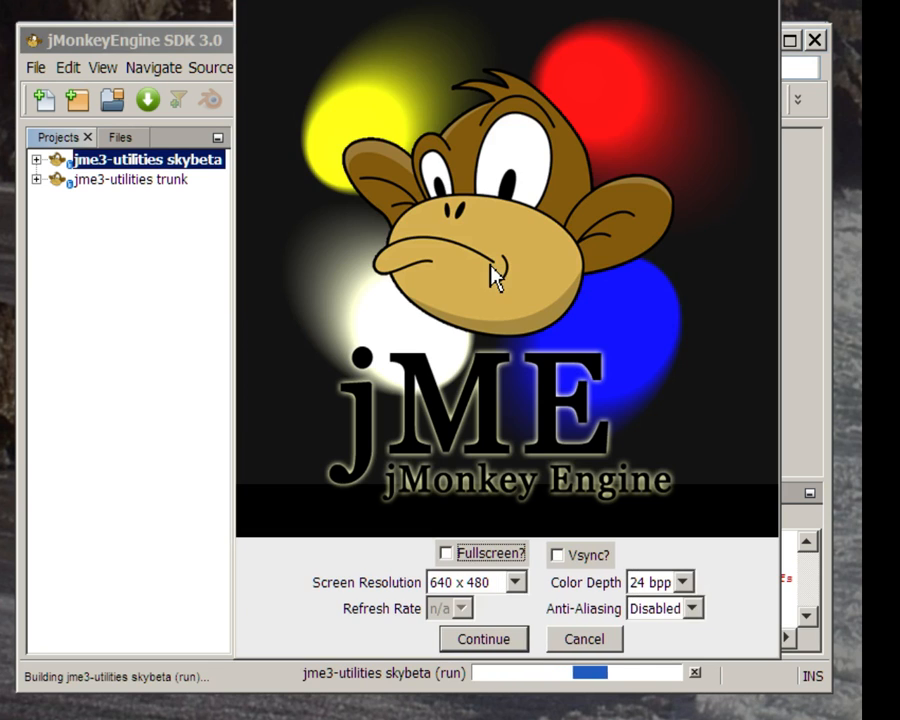
Start the demo with default display settings to view the moonlit starry sky over the terrain.
click(483, 639)
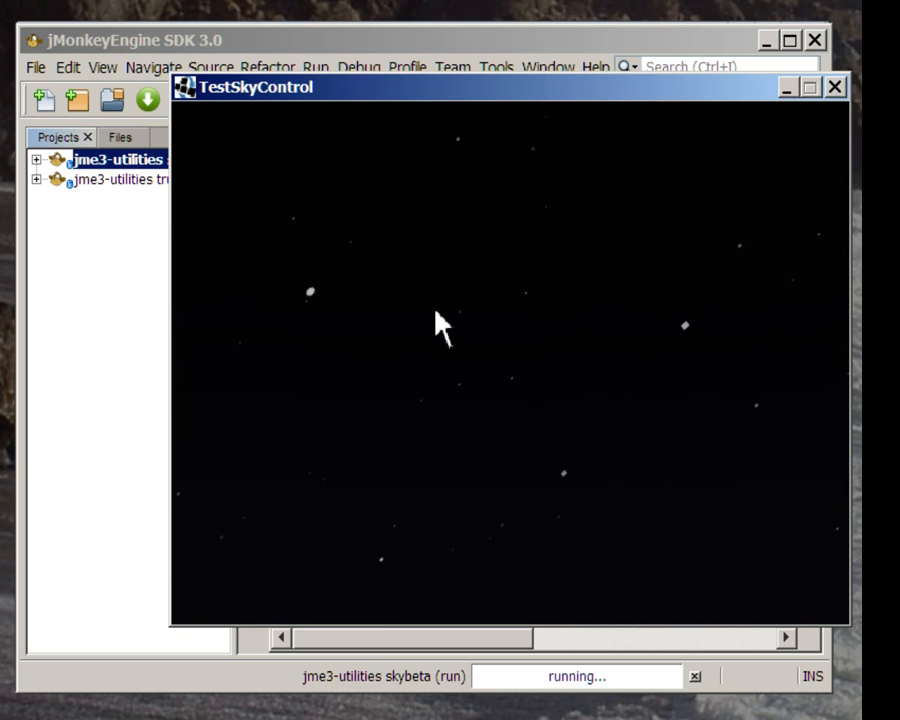
mouse_move(515, 390)
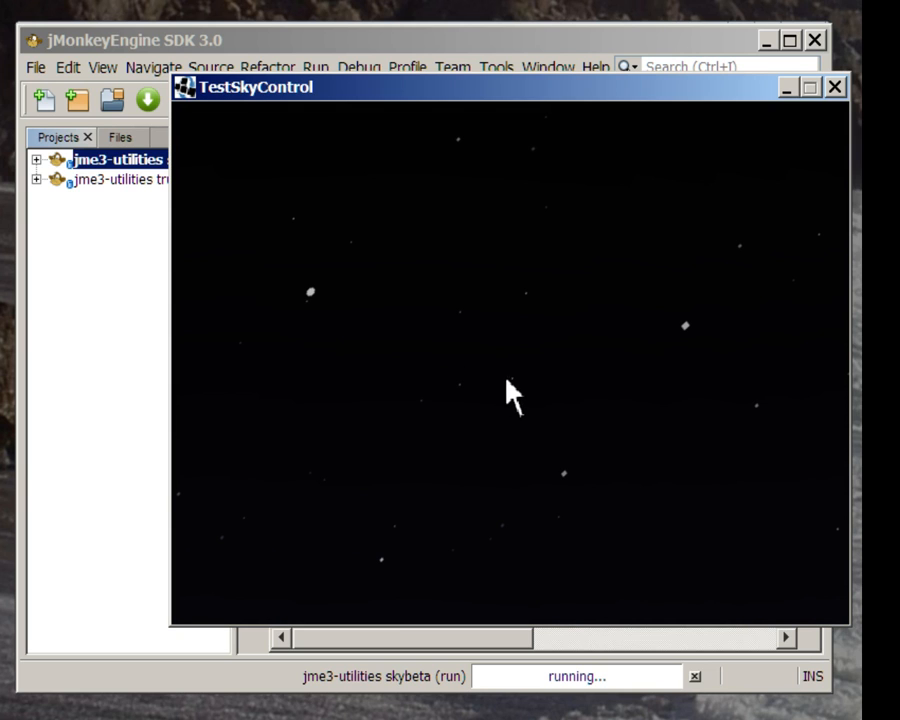
mouse_move(518, 393)
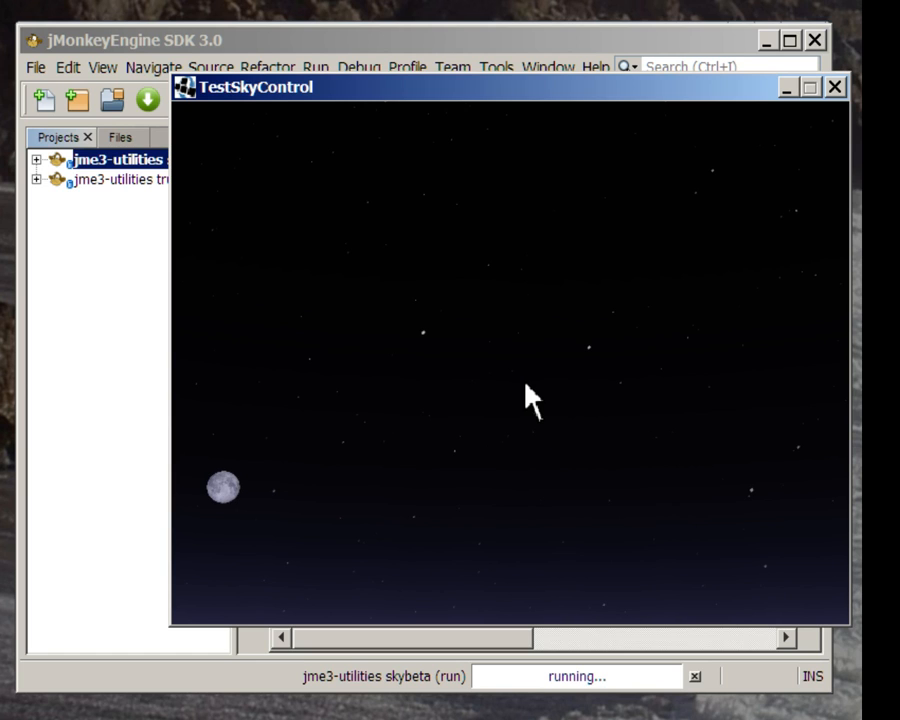
mouse_move(673, 423)
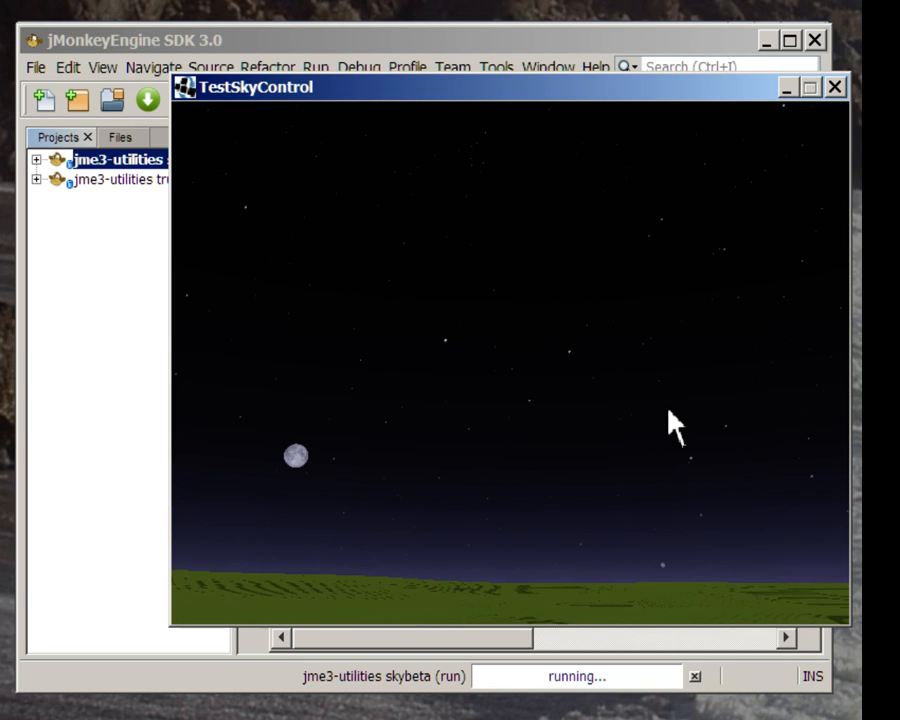
Show the settings HUD and resize the moon until its diameter is 0.62.
key(h)
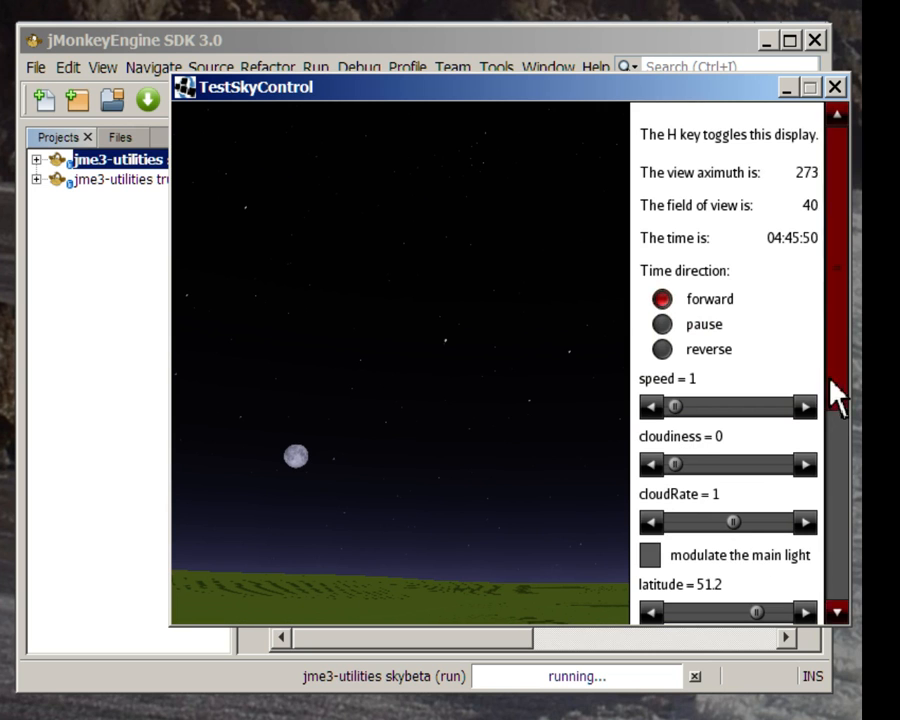
scroll(down, 3)
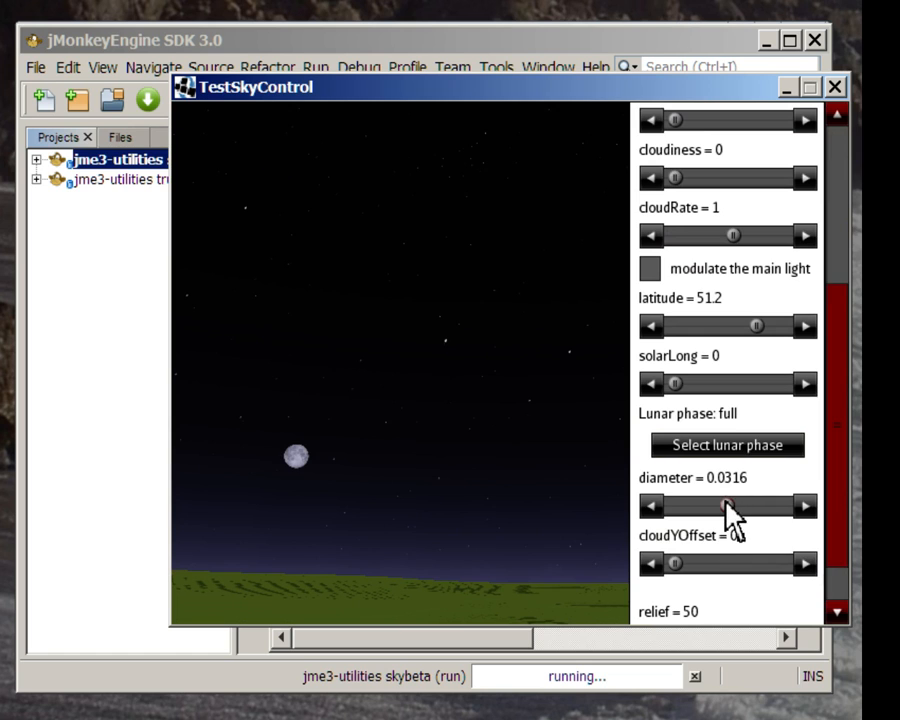
drag(733, 506, 703, 506)
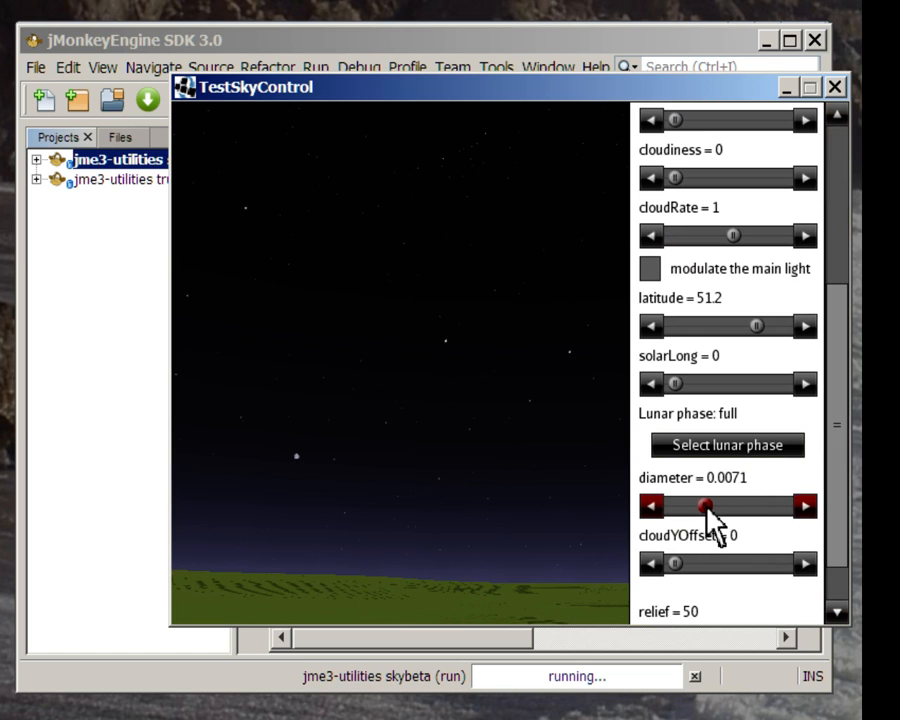
drag(705, 506, 745, 506)
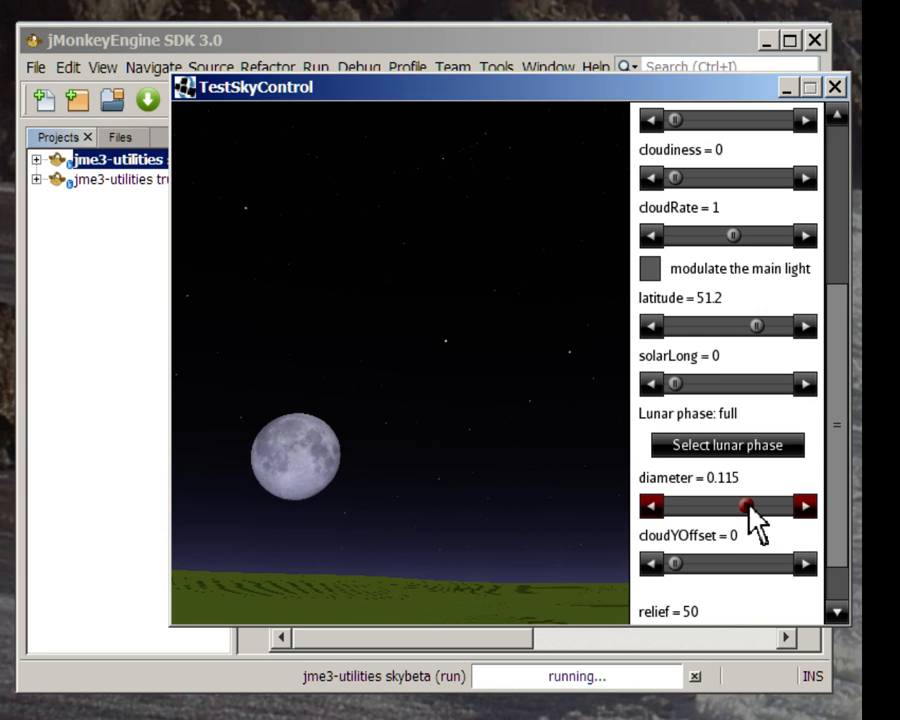
drag(742, 505, 768, 505)
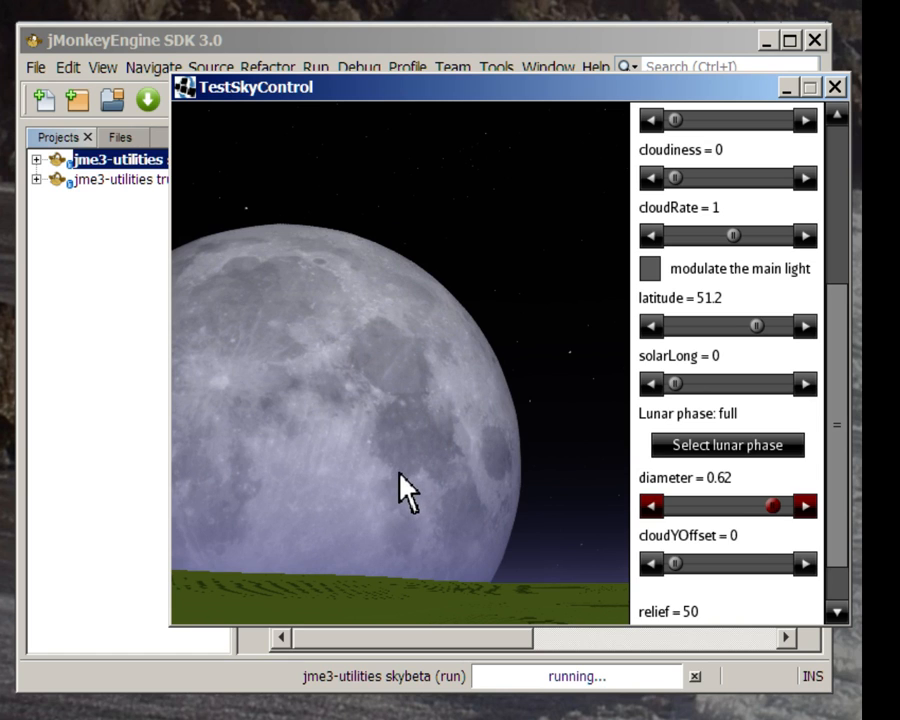
mouse_move(390, 470)
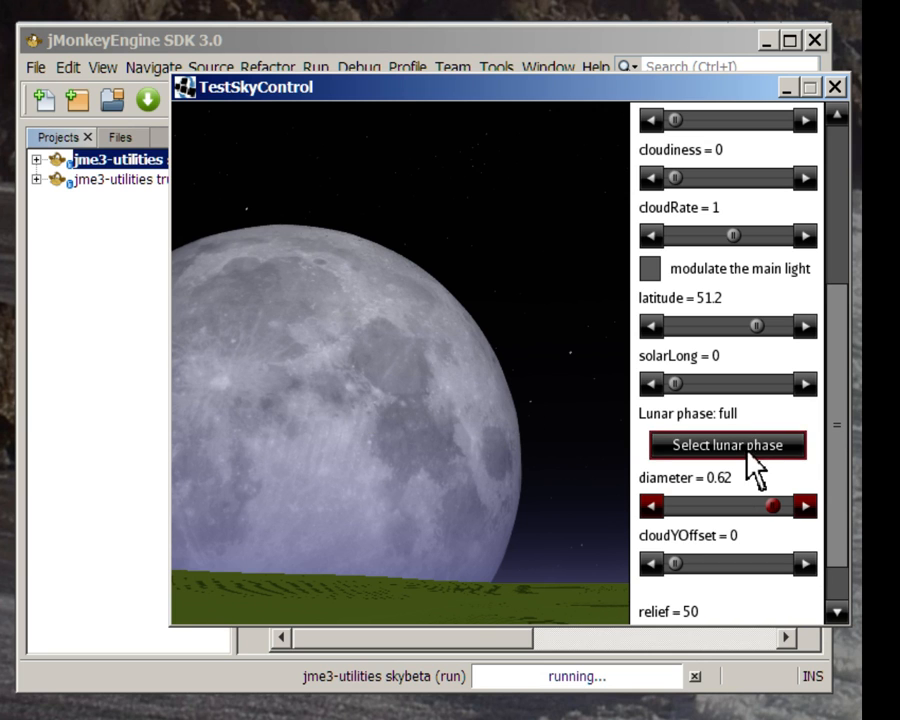
Switch the giant moon to a crescent phase and bring the HUD back with H.
click(727, 444)
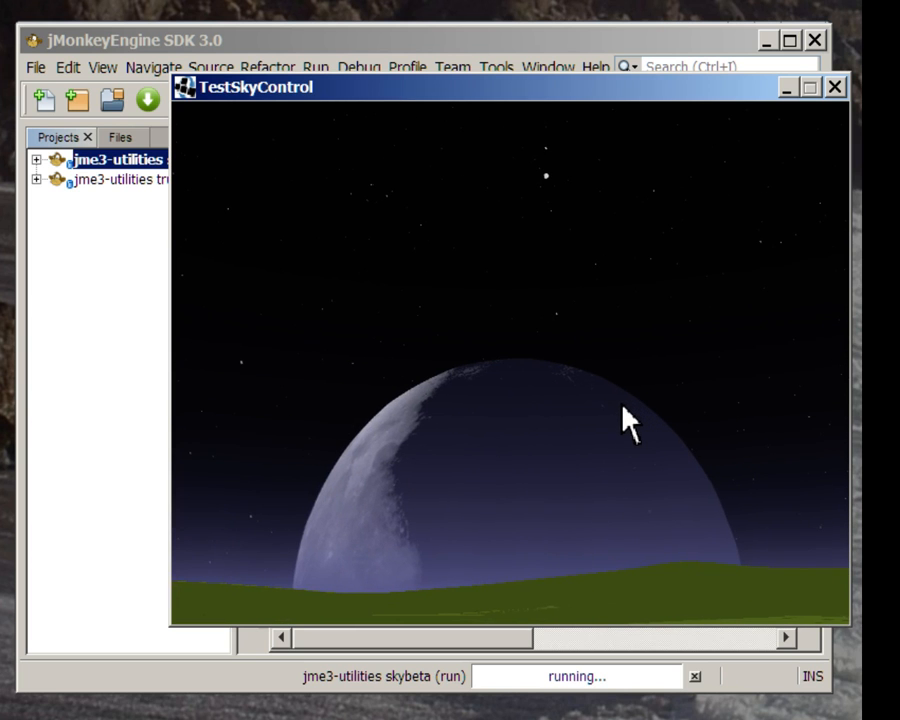
mouse_move(430, 570)
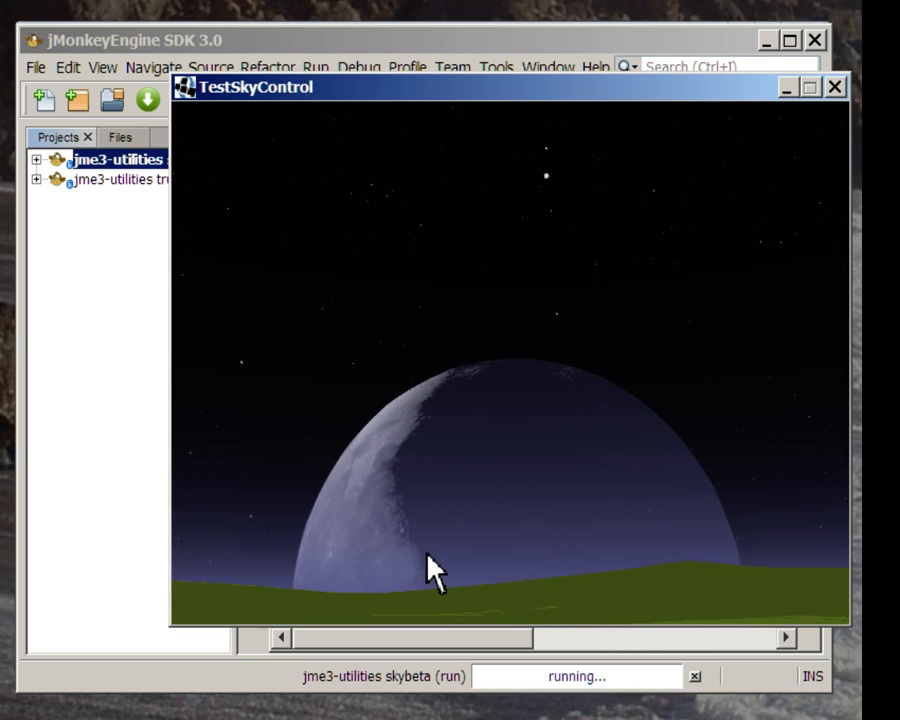
key(h)
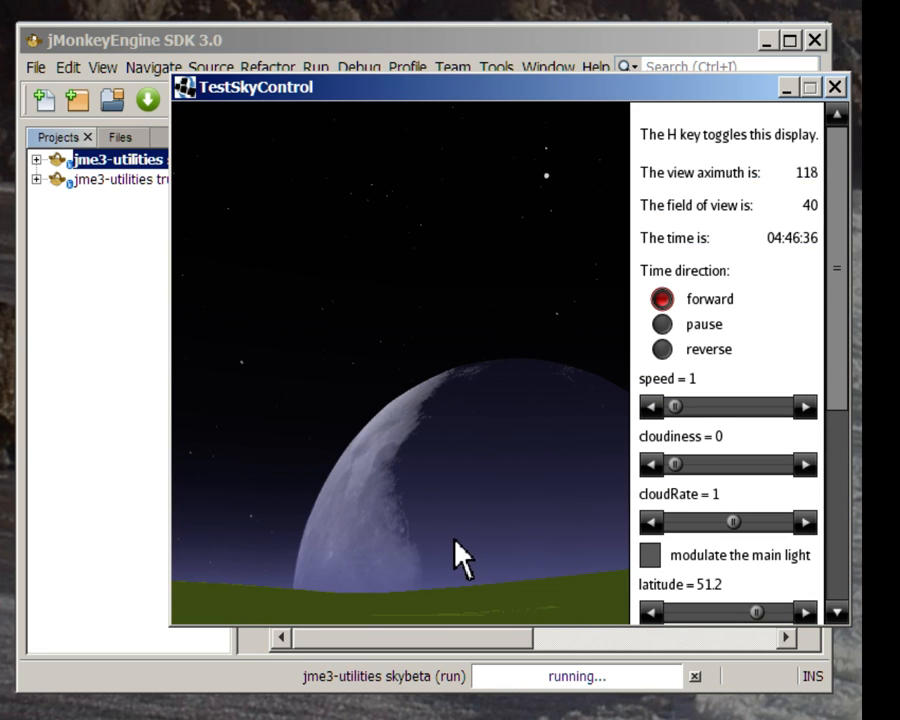
Raise the time speed slider to 11.2 and beyond so the moon sets.
drag(675, 406, 700, 406)
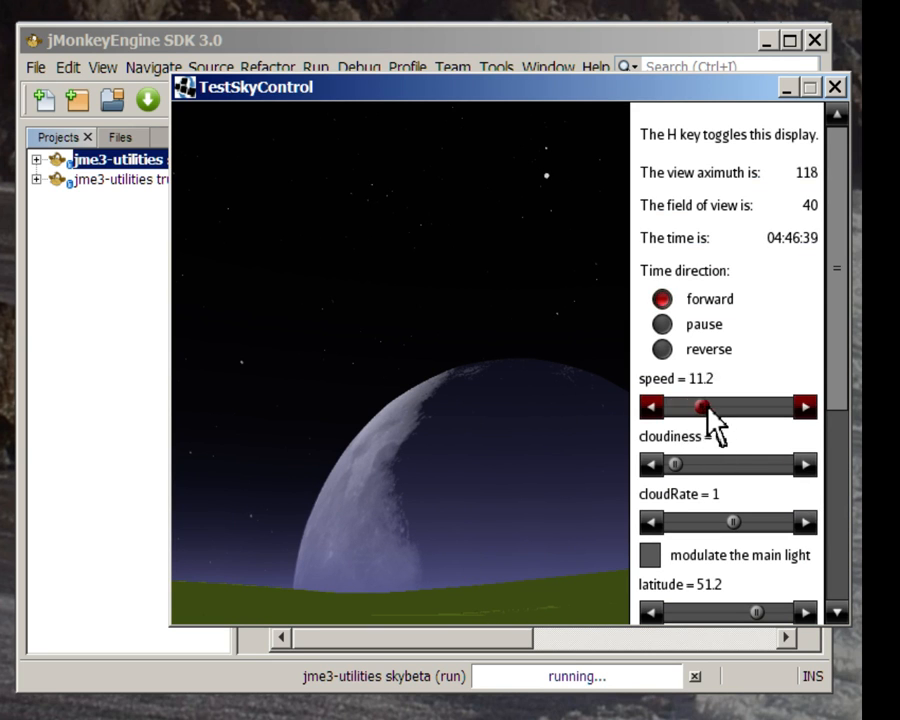
drag(700, 407, 753, 407)
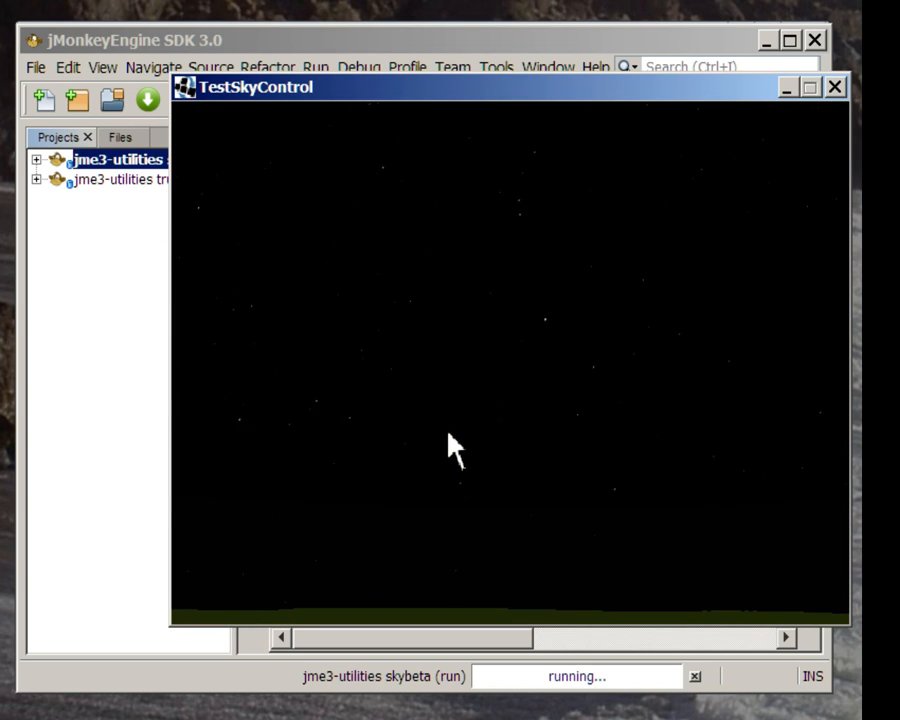
mouse_move(428, 461)
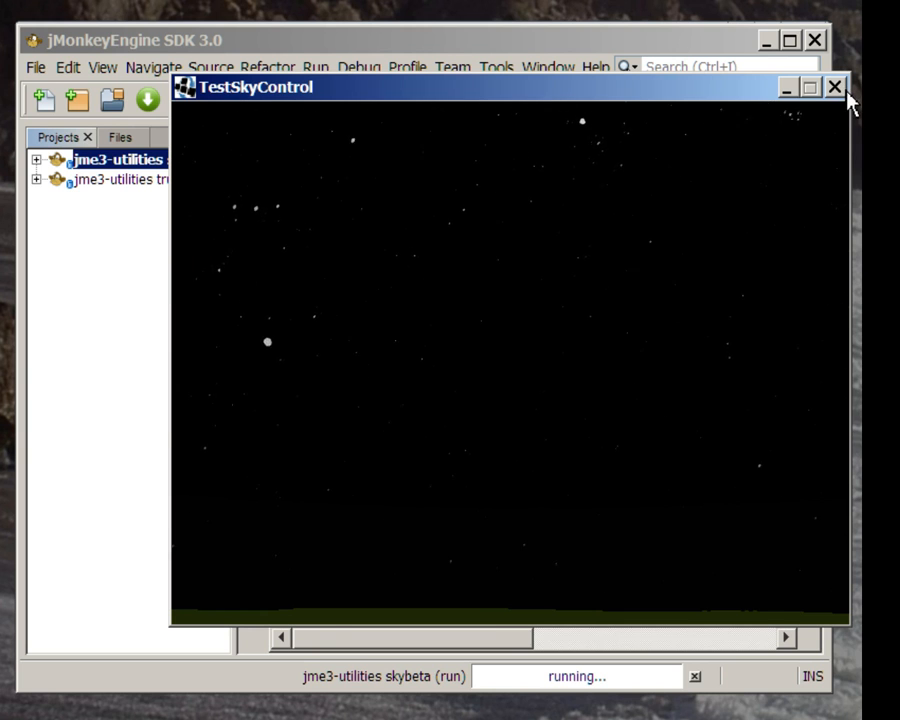
Close the sky demo and enter -w as the skybeta project's run argument.
click(836, 87)
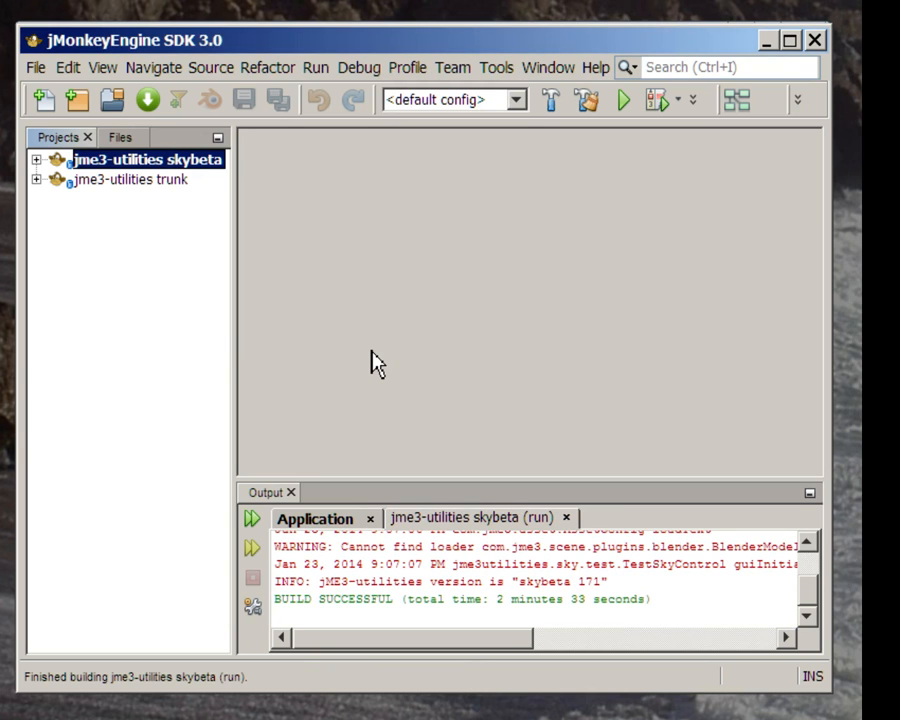
mouse_move(178, 182)
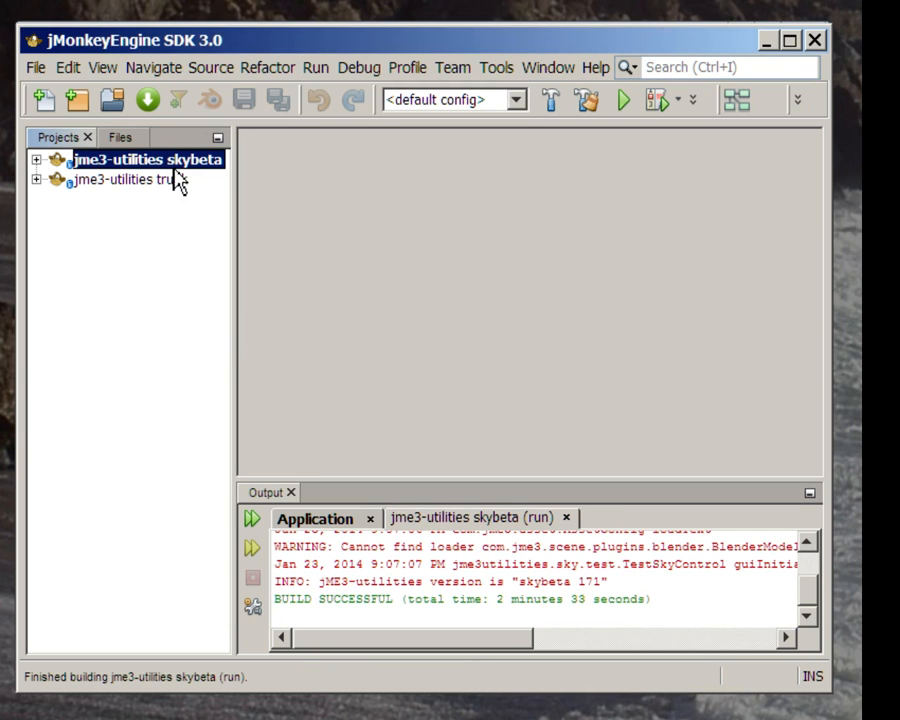
right_click(130, 159)
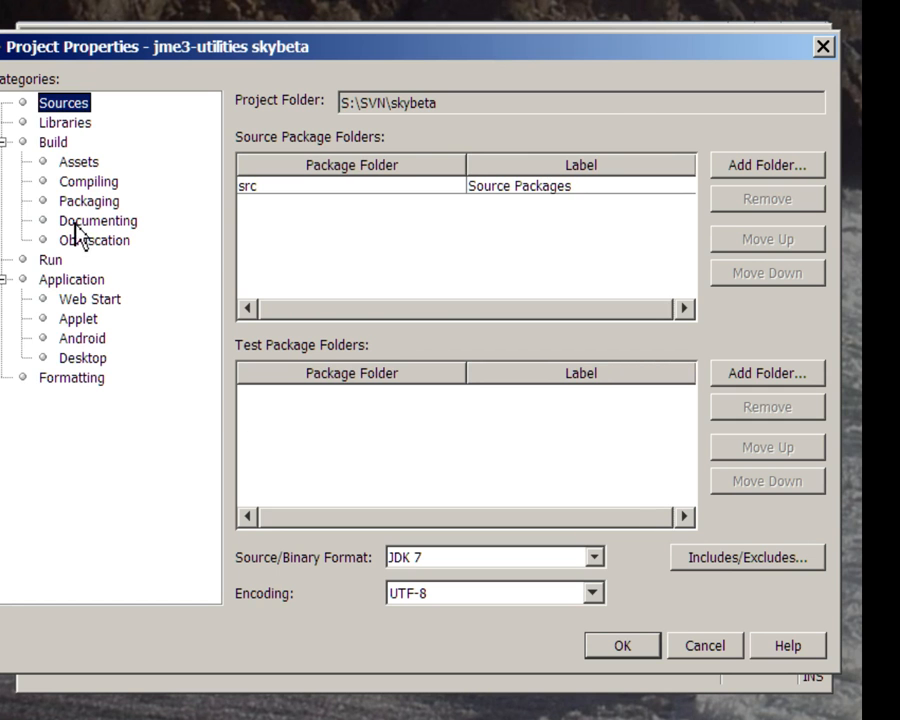
click(50, 259)
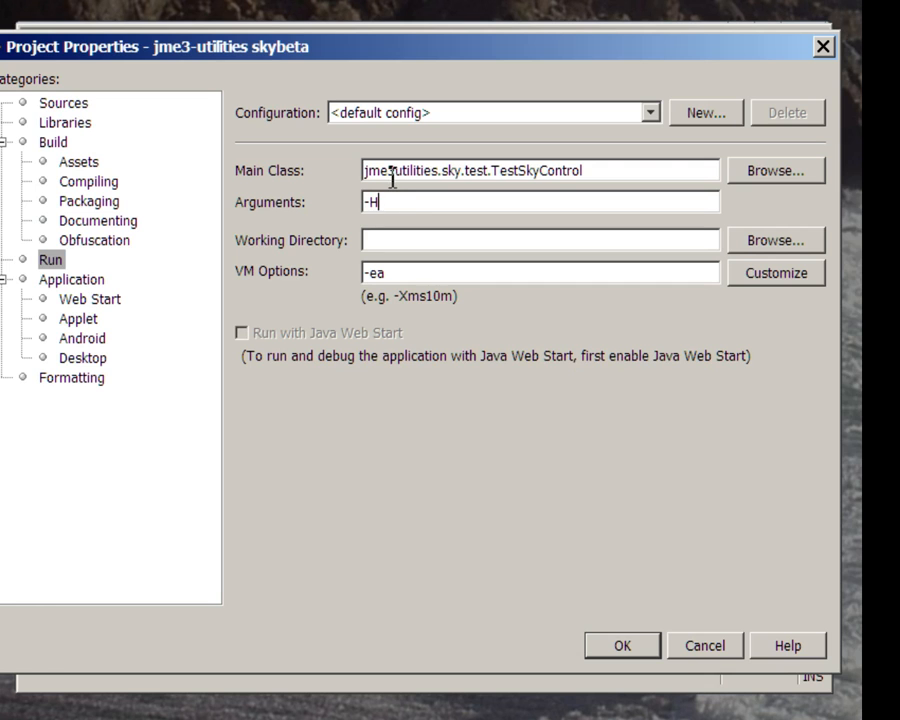
text(-w)
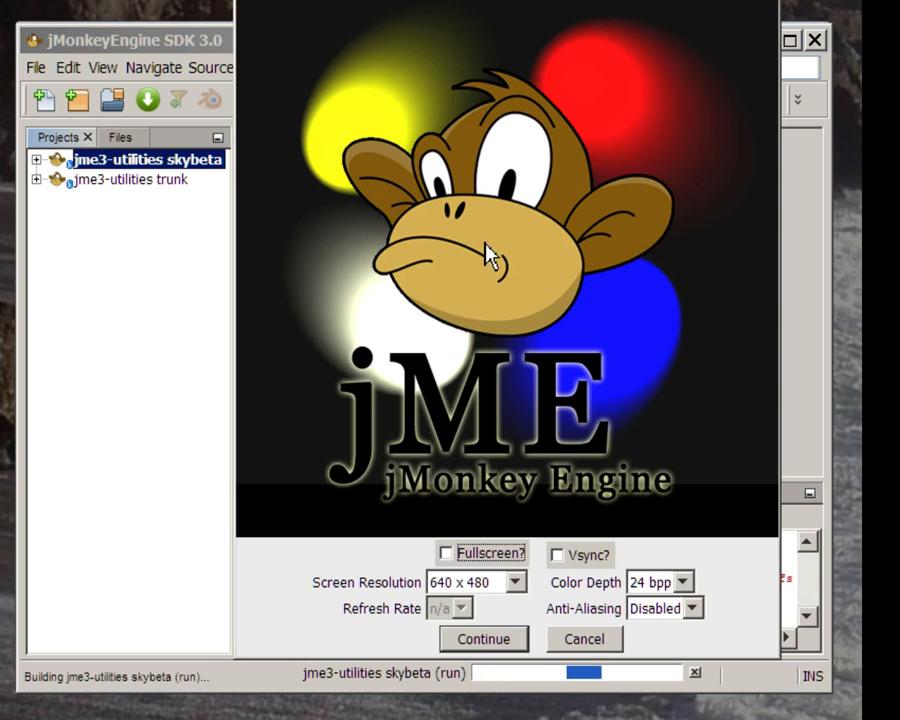
Continue with default display settings to start the water-reflected cloudy night-sky demo.
click(483, 638)
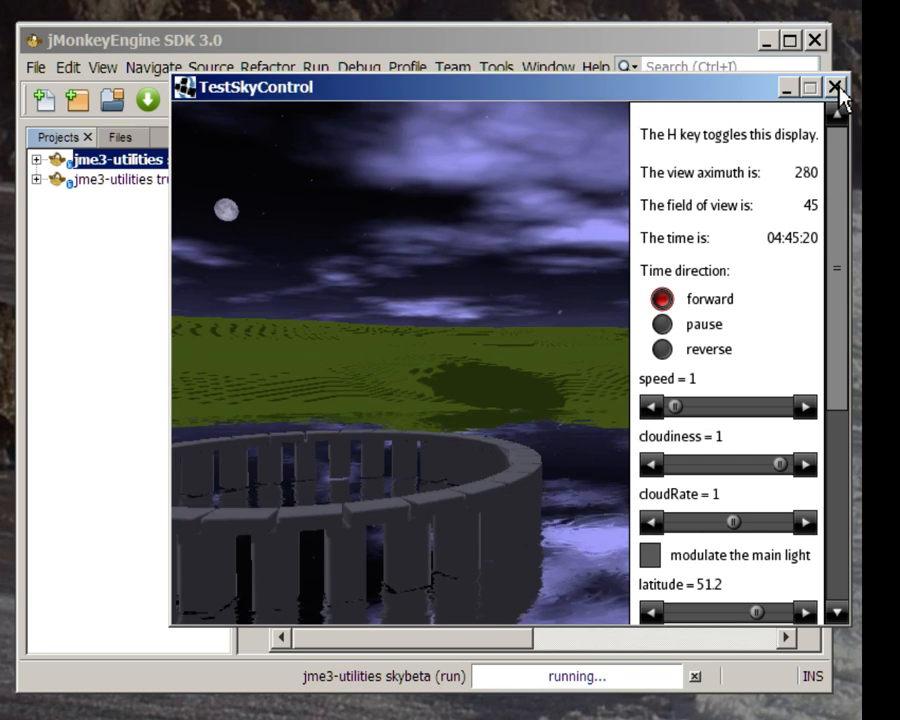
Set the skybeta project's run Arguments to -c in Project Properties.
right_click(130, 159)
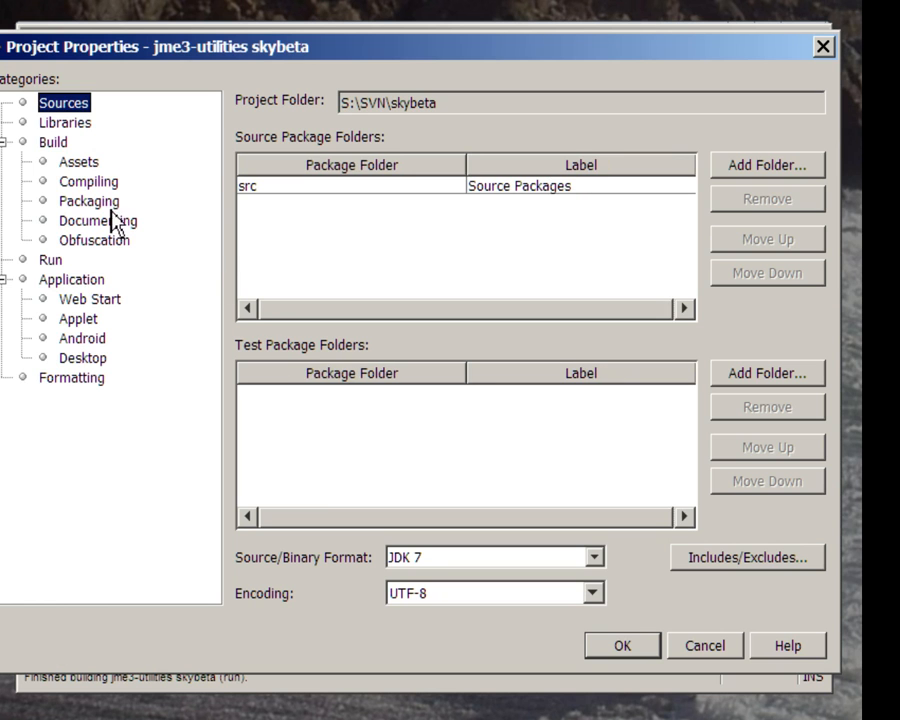
click(50, 259)
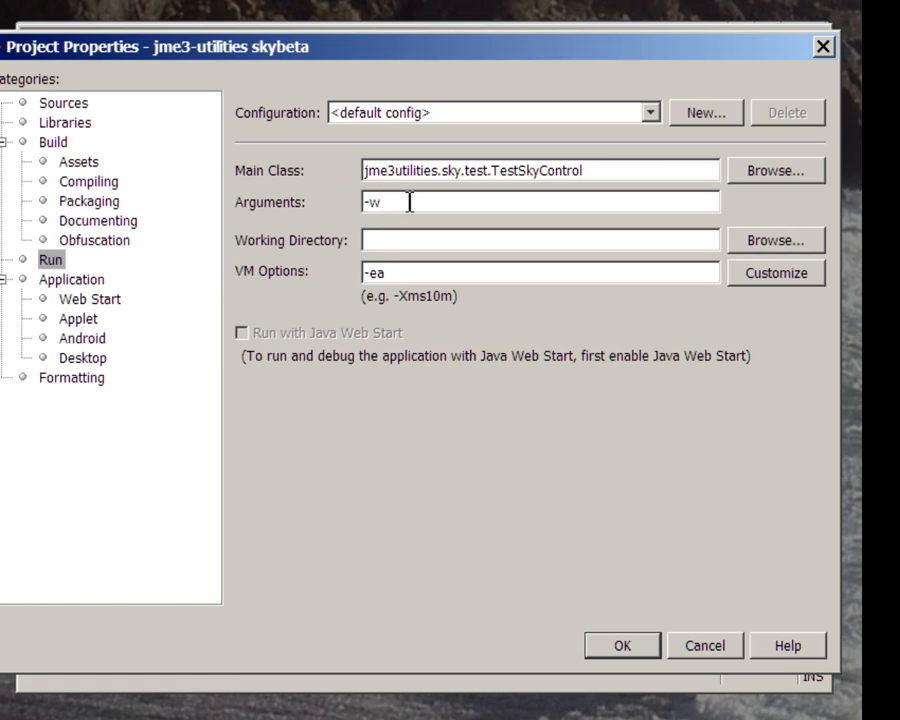
text(-c)
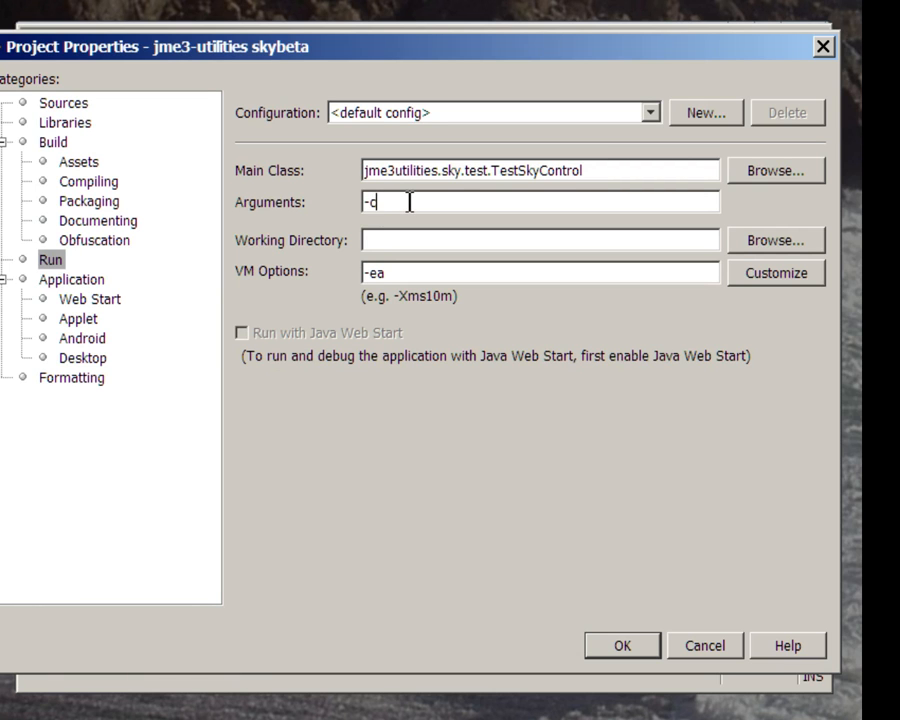
mouse_move(621, 645)
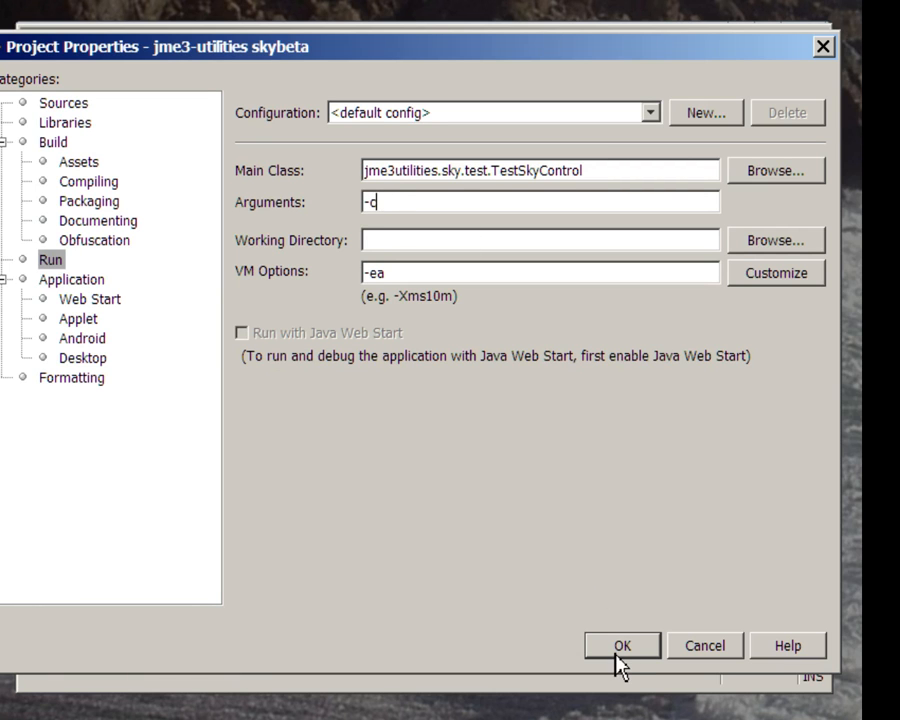
click(621, 645)
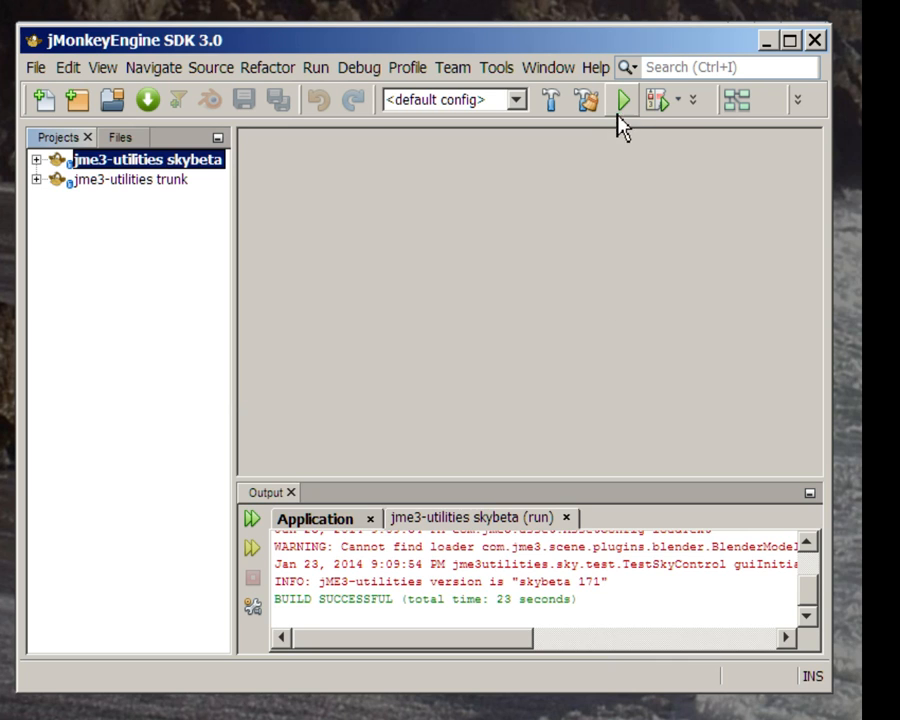
mouse_move(623, 100)
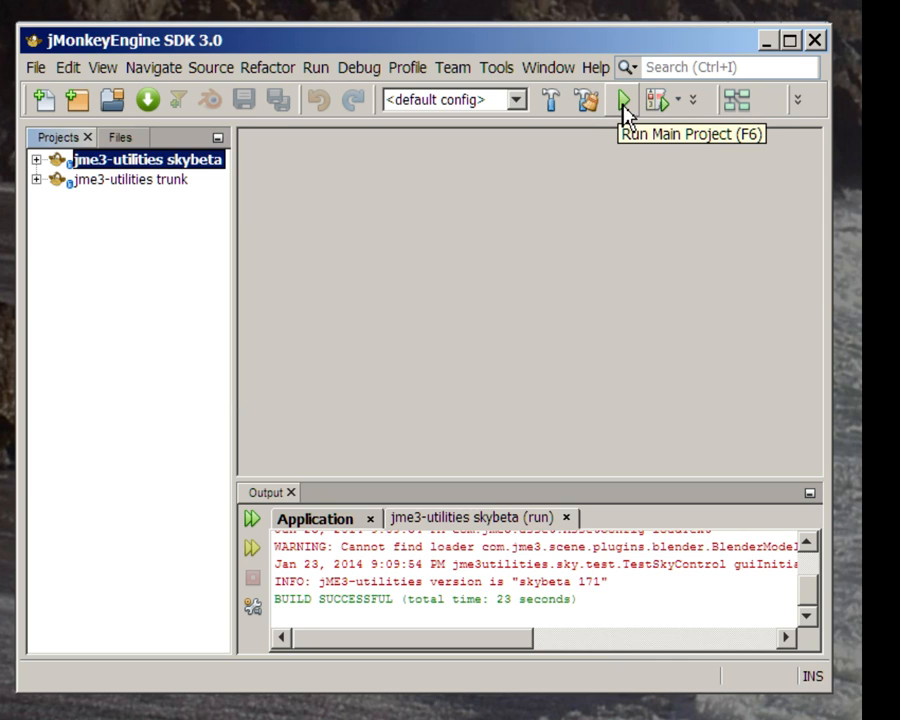
Run TestSkyControl with -c at default display settings, then close the demo.
click(625, 100)
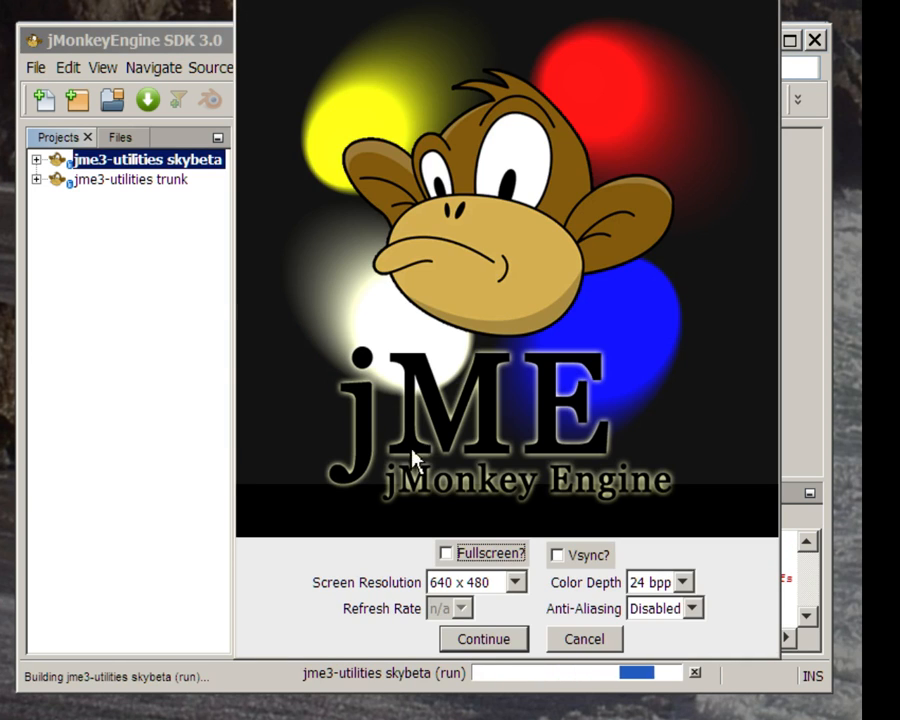
click(483, 639)
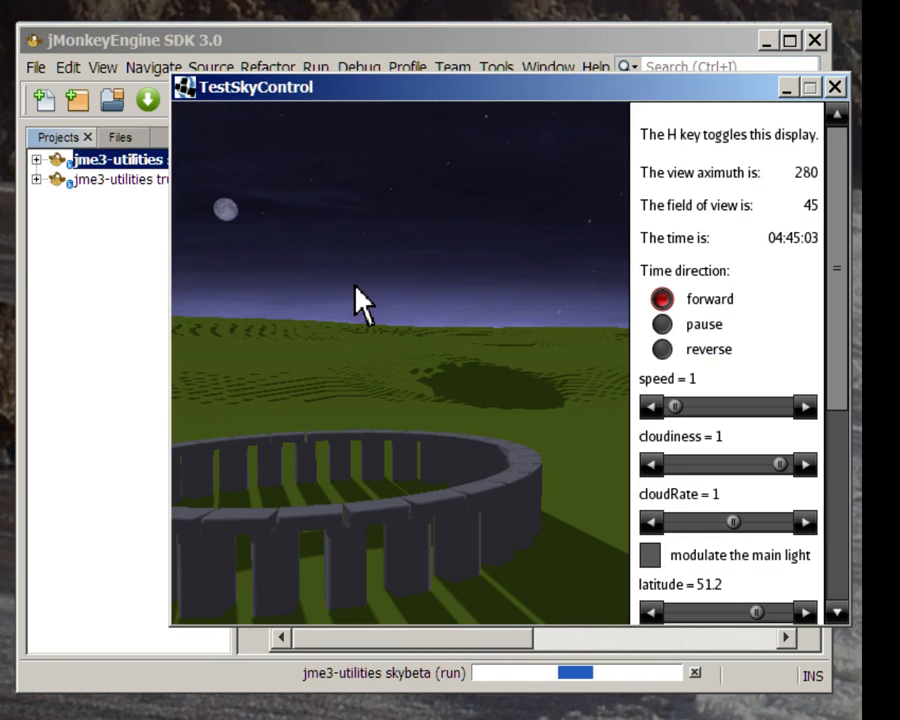
mouse_move(650, 355)
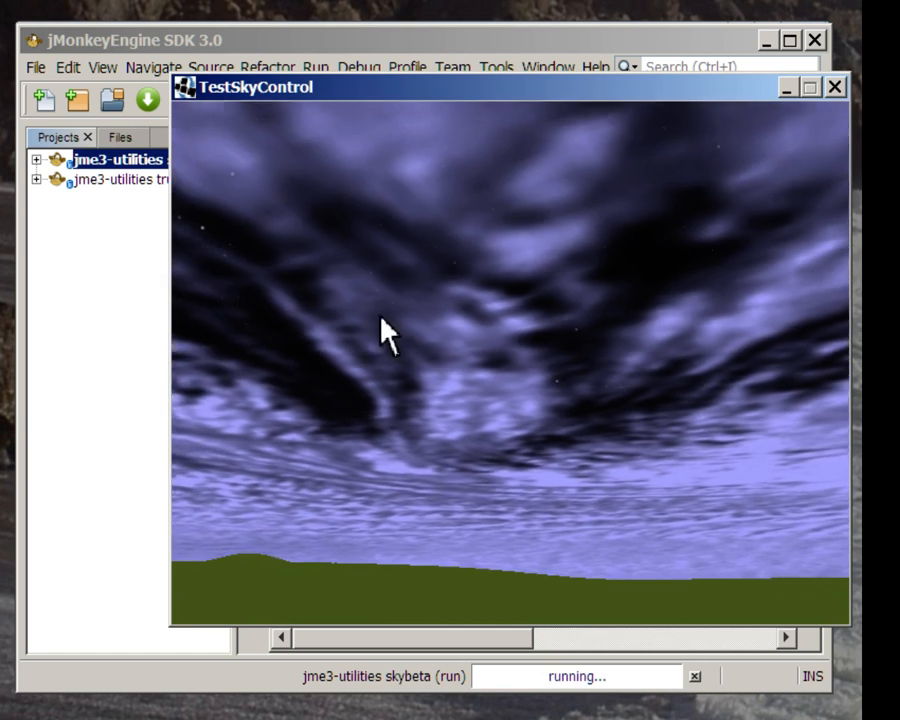
mouse_move(137, 345)
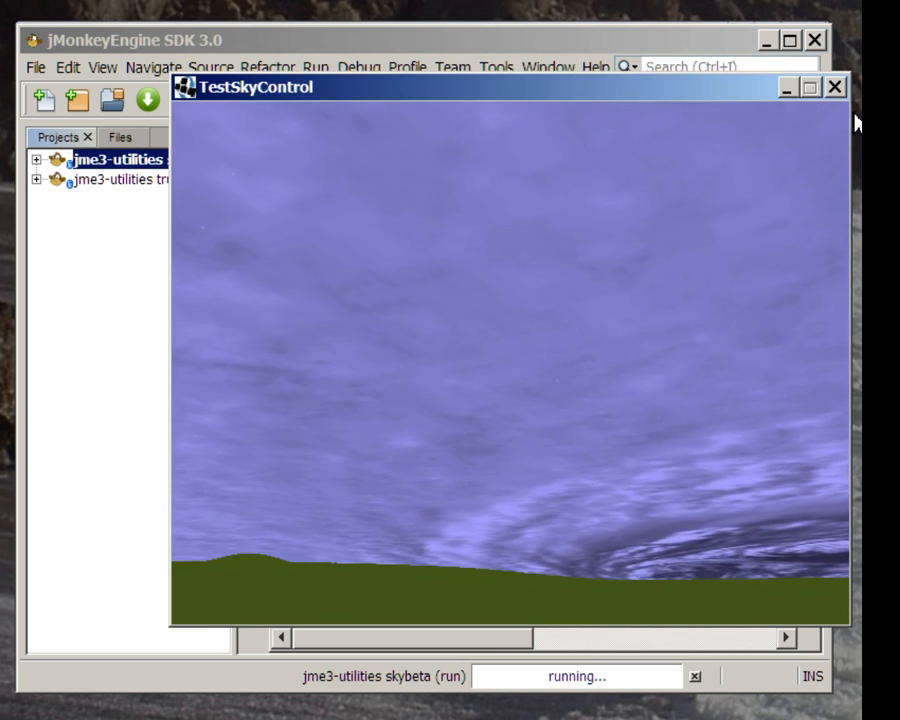
click(835, 86)
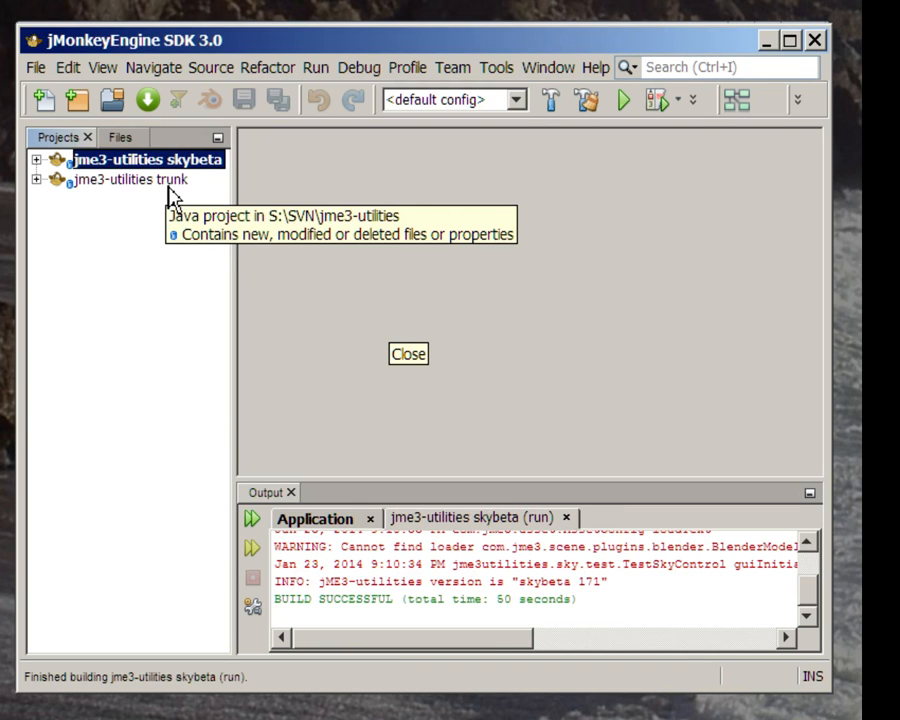
Run the jme3-utilities trunk project from its Projects panel context menu.
click(407, 353)
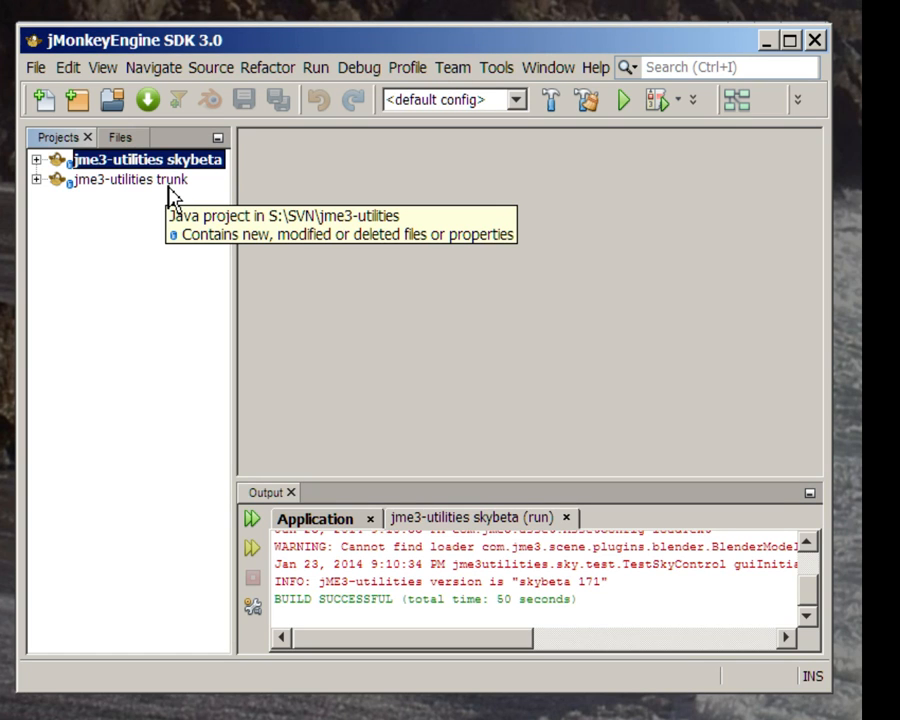
mouse_move(170, 196)
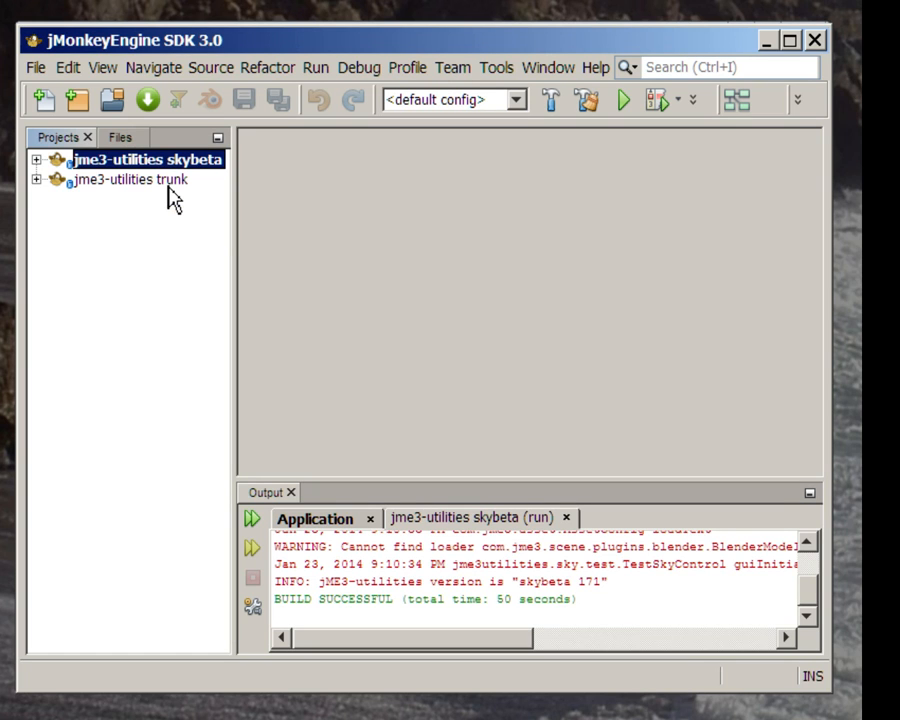
right_click(130, 179)
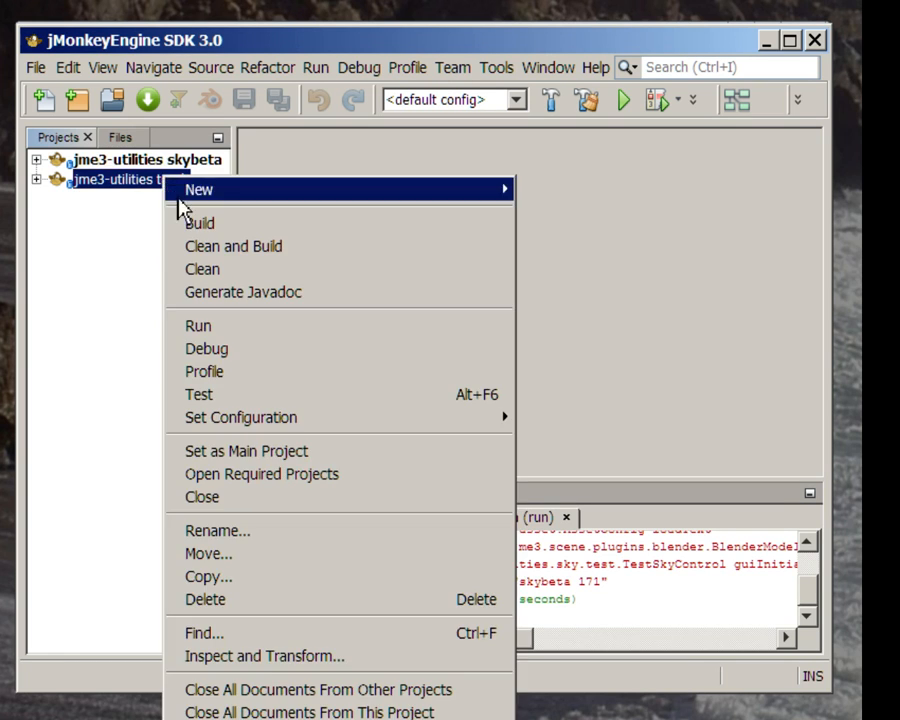
click(198, 325)
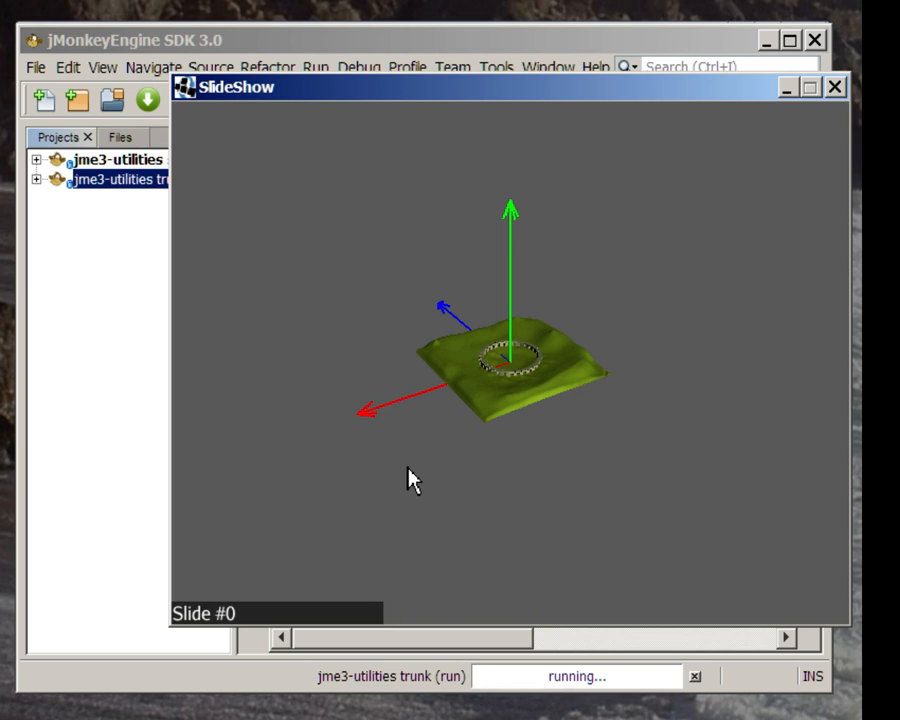
mouse_move(443, 472)
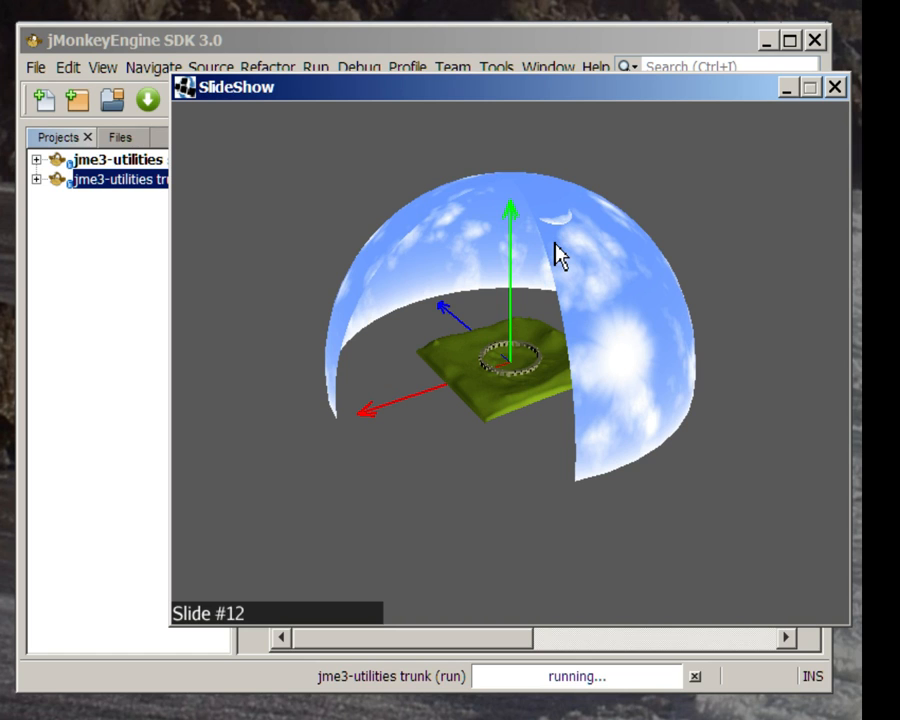
mouse_move(512, 318)
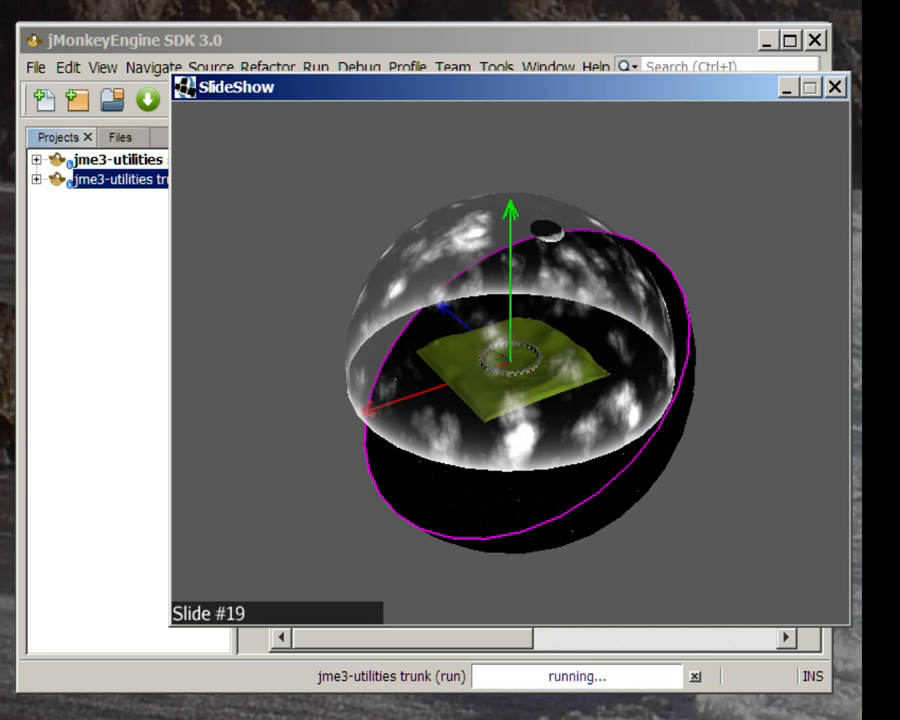
mouse_move(580, 420)
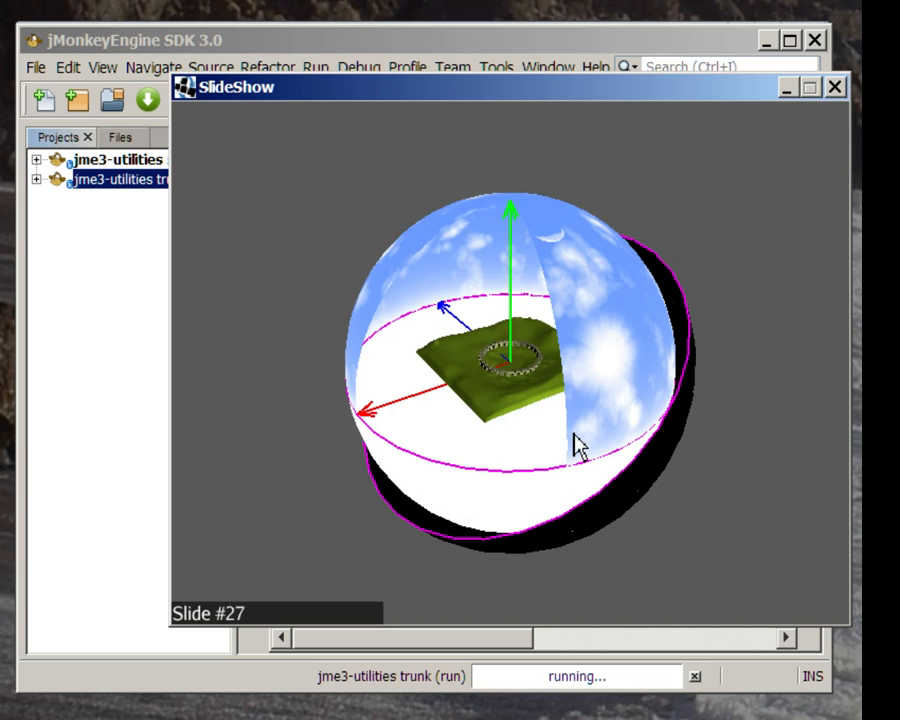
mouse_move(508, 388)
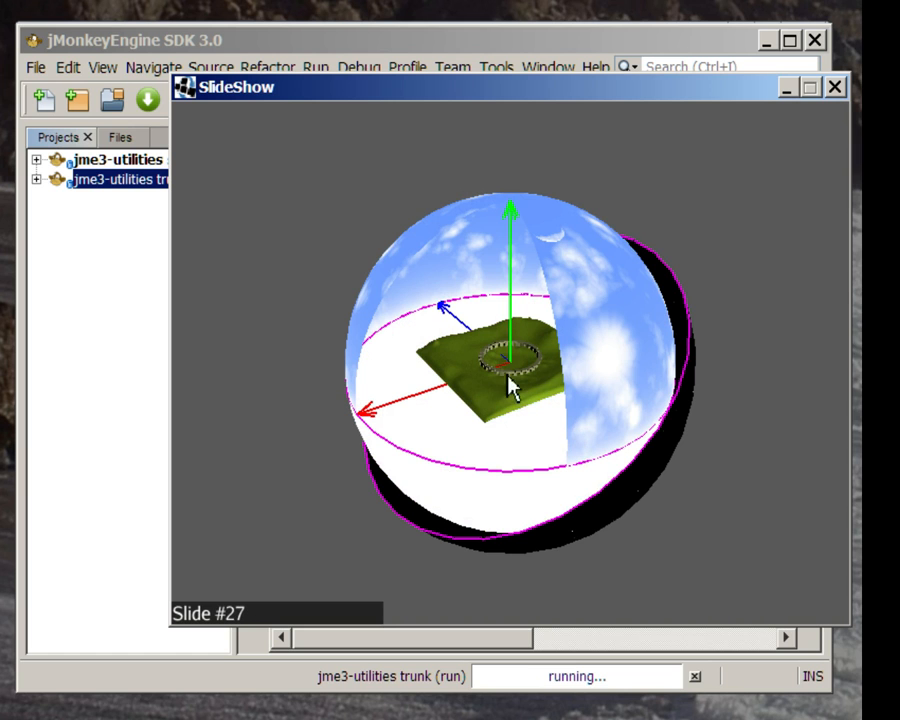
mouse_move(545, 455)
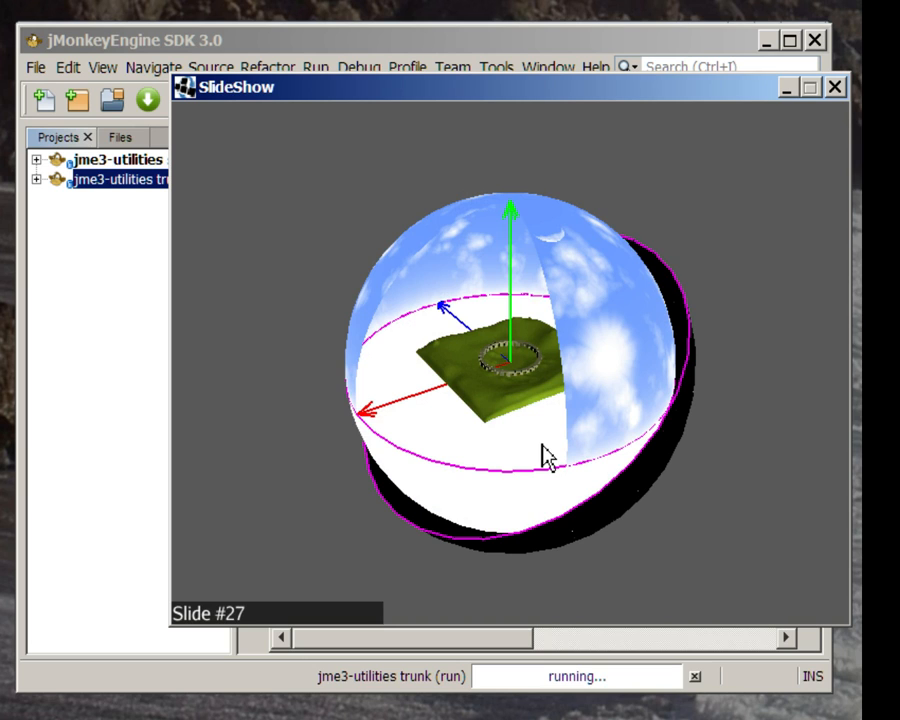
mouse_move(543, 443)
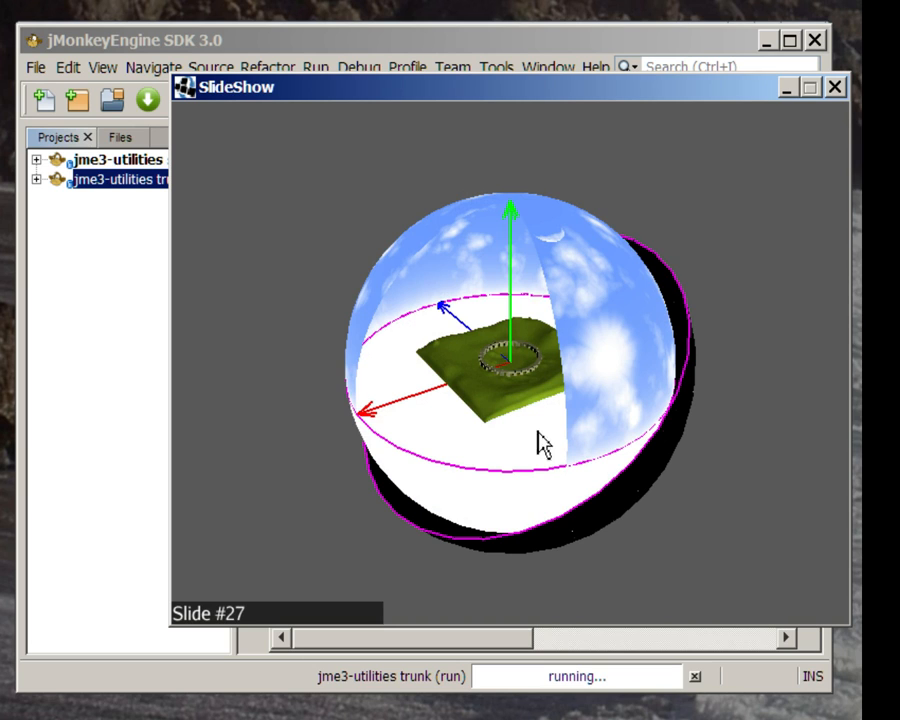
mouse_move(535, 365)
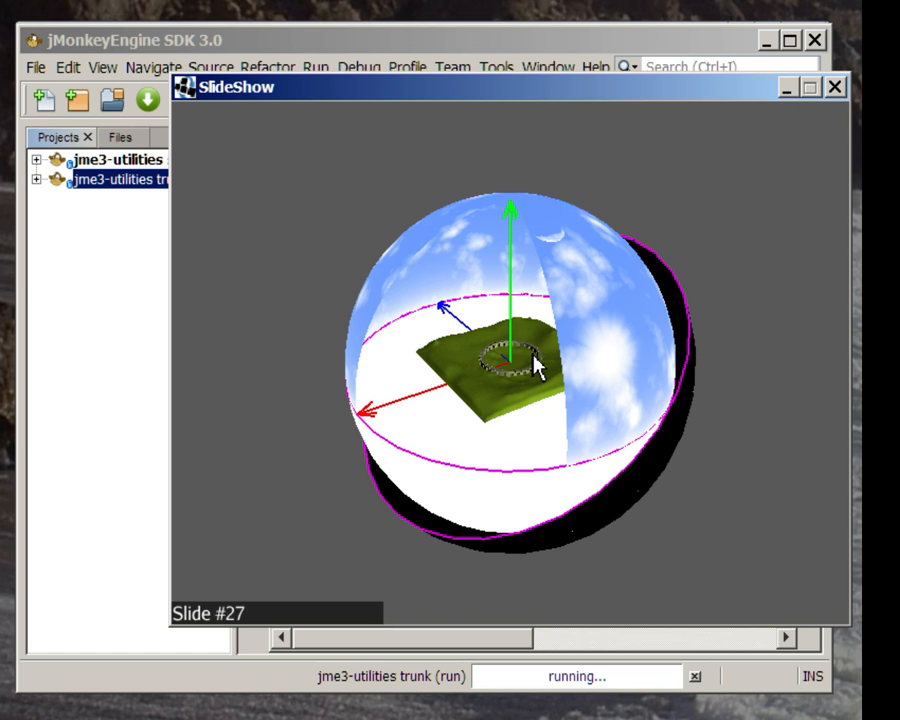
mouse_move(540, 430)
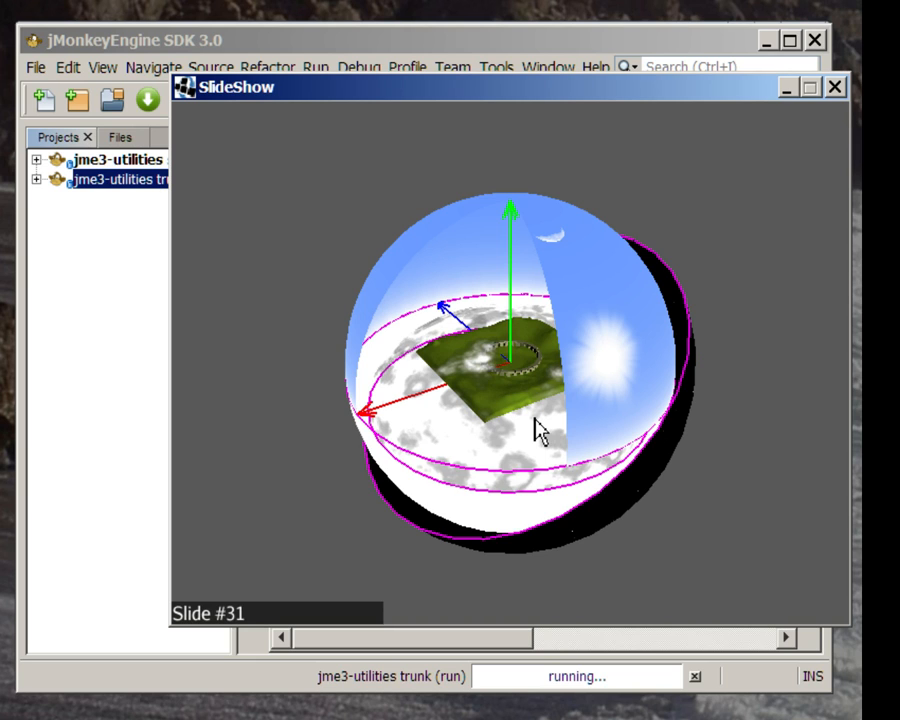
mouse_move(542, 420)
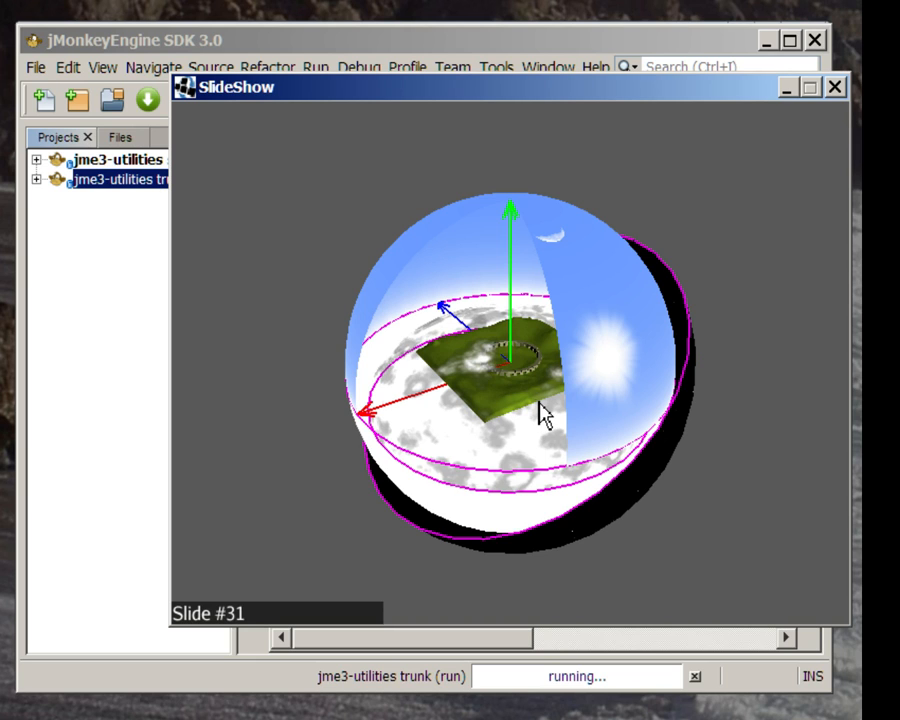
mouse_move(540, 415)
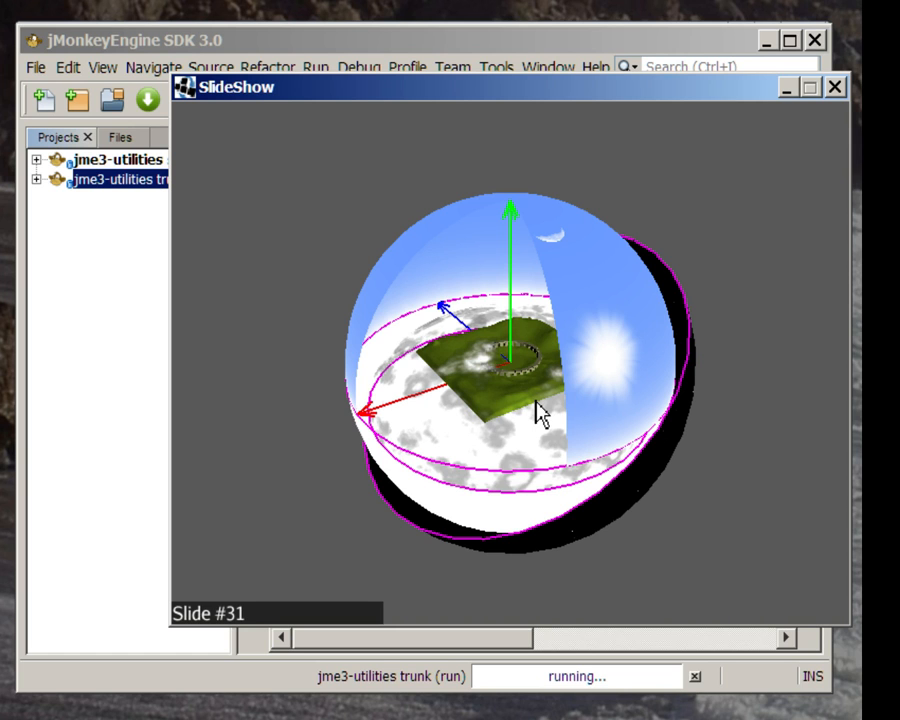
mouse_move(838, 88)
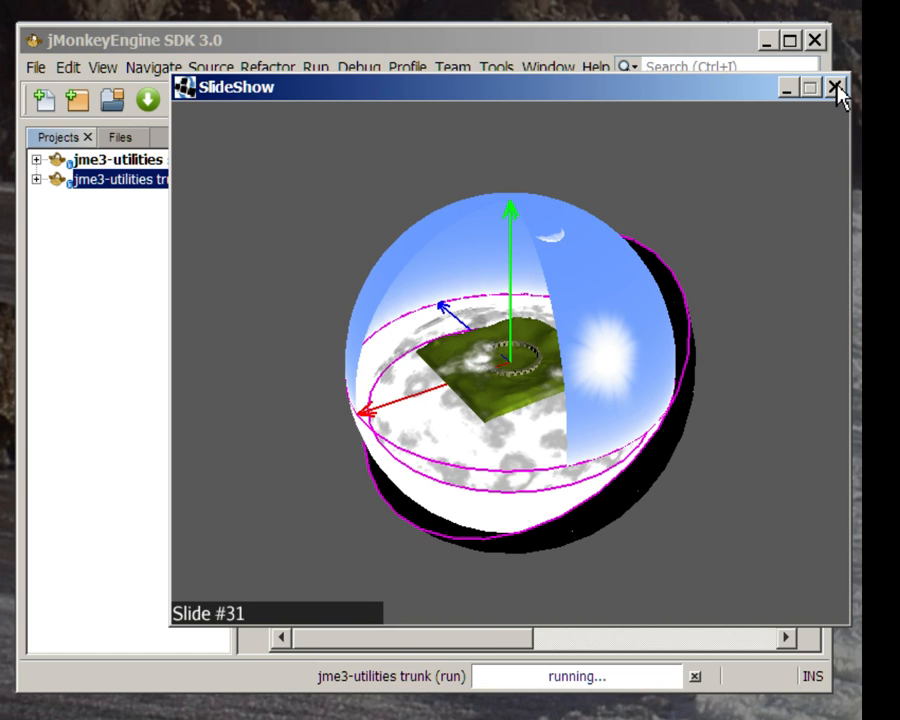
Close the SlideShow demo and go to the jme3-utilities Project Home.
click(835, 88)
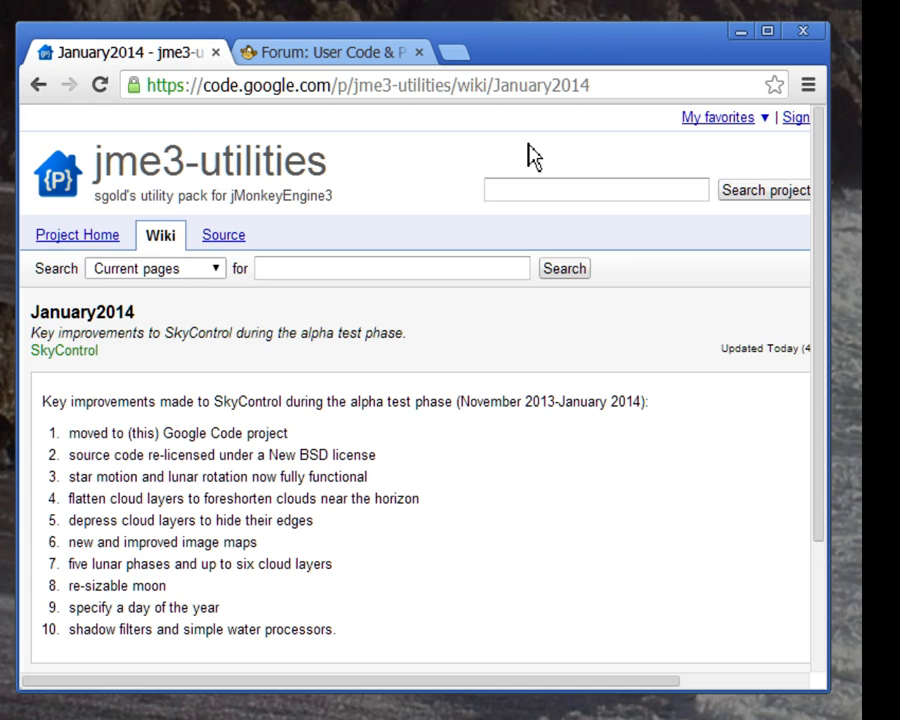
mouse_move(76, 247)
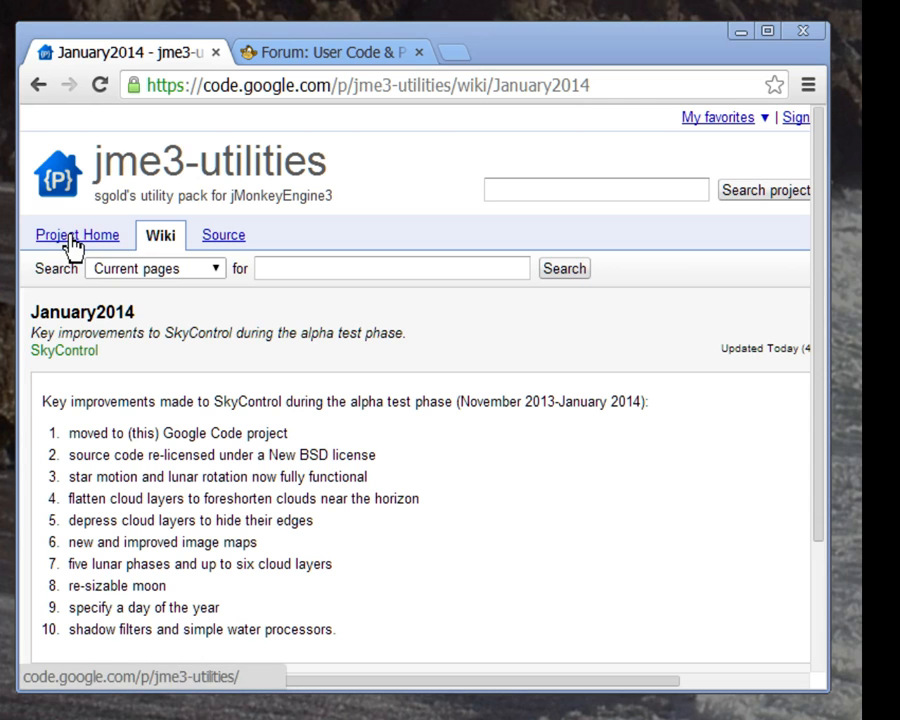
click(77, 234)
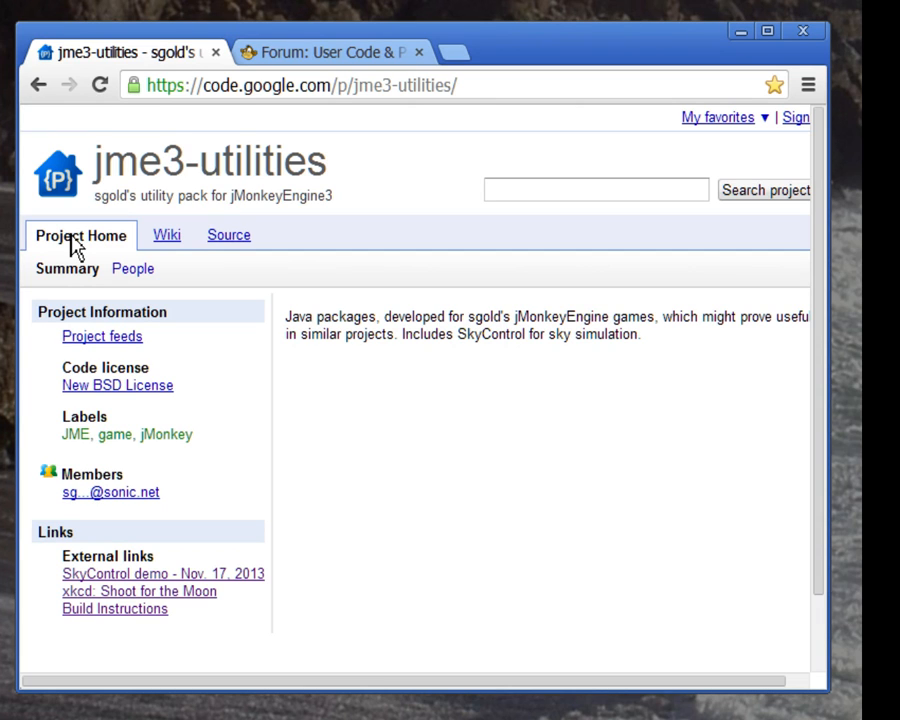
Open the Wiki tab to list jme3-utilities wiki pages.
click(166, 234)
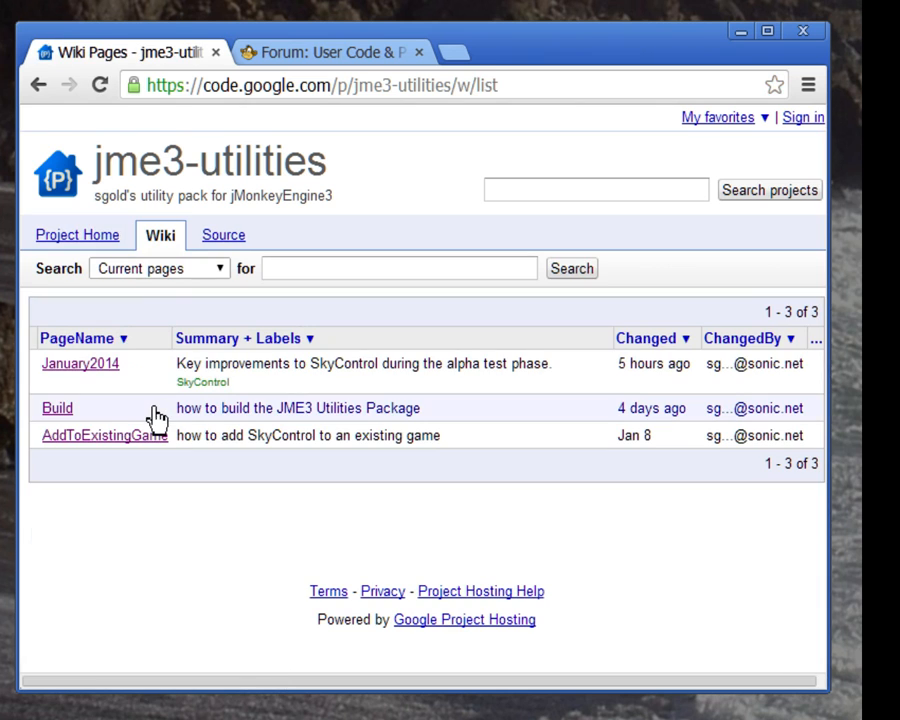
mouse_move(140, 410)
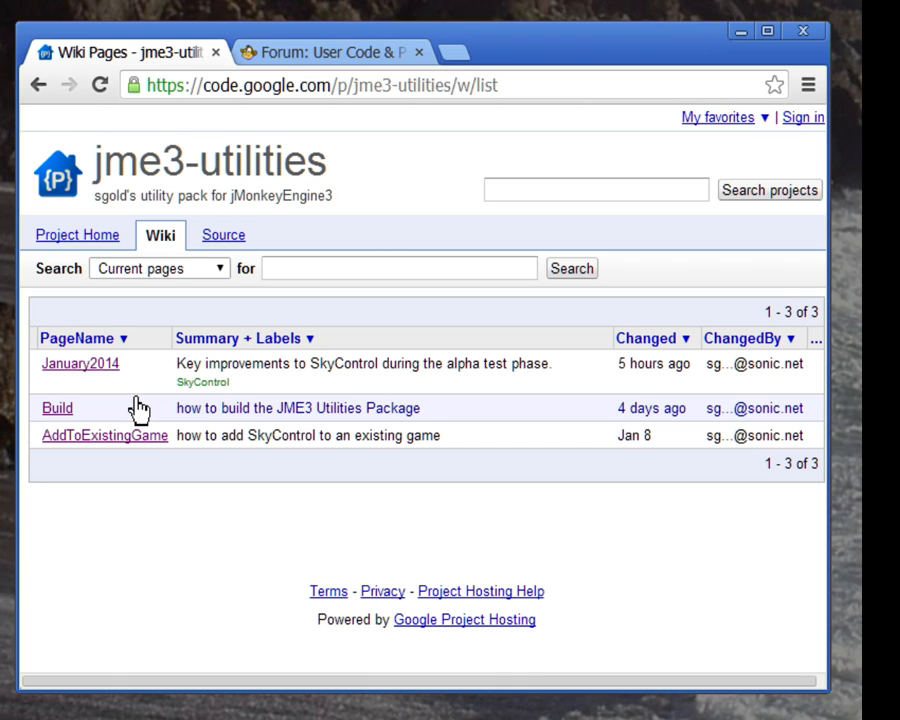
mouse_move(110, 385)
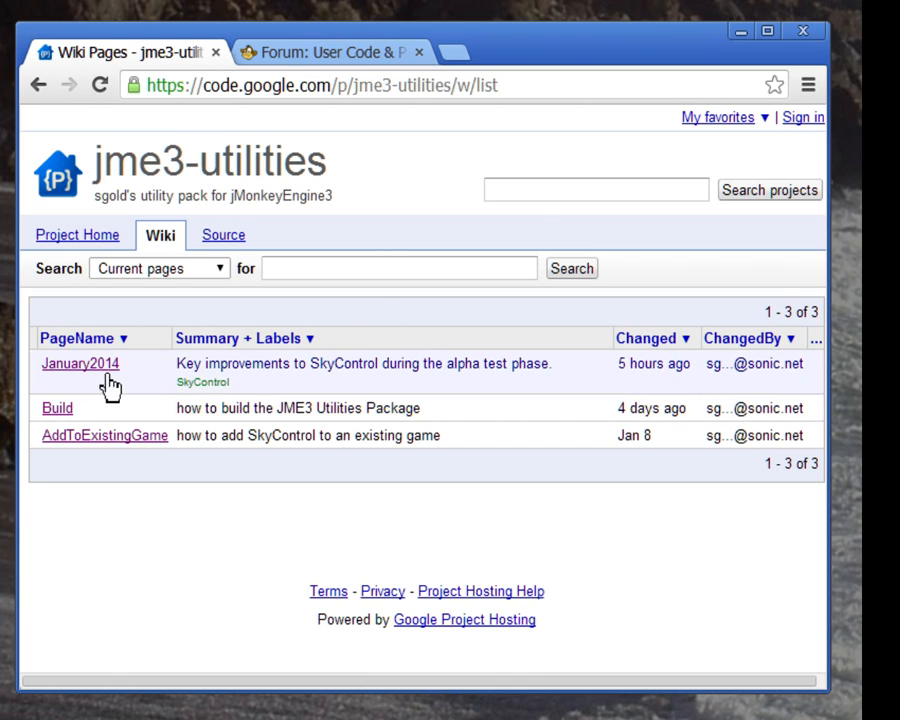
Switch to the Forum: User Code & Projects browser tab.
click(330, 52)
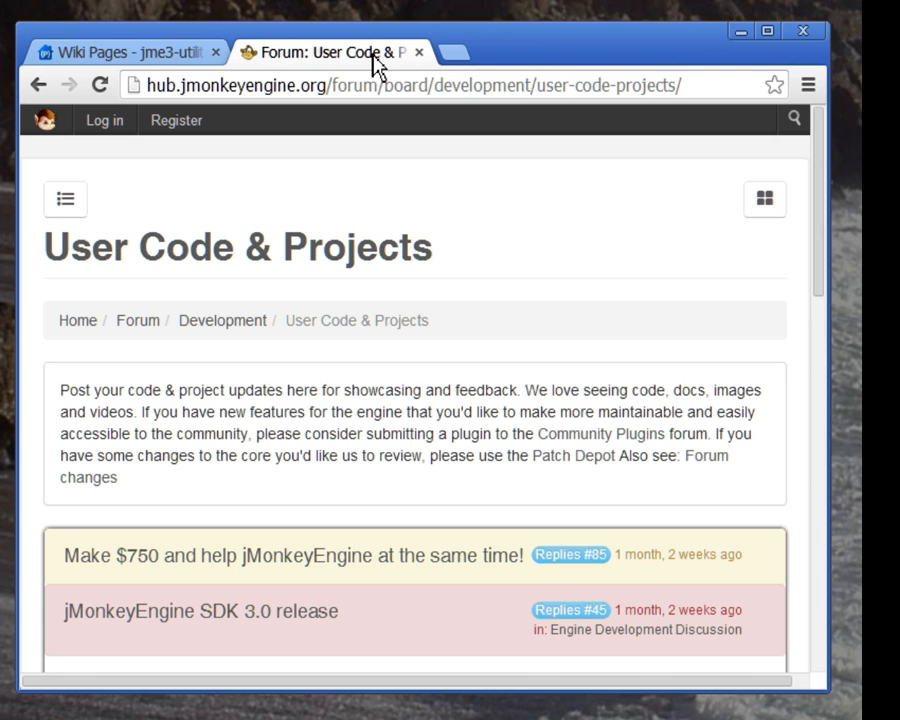
mouse_move(560, 250)
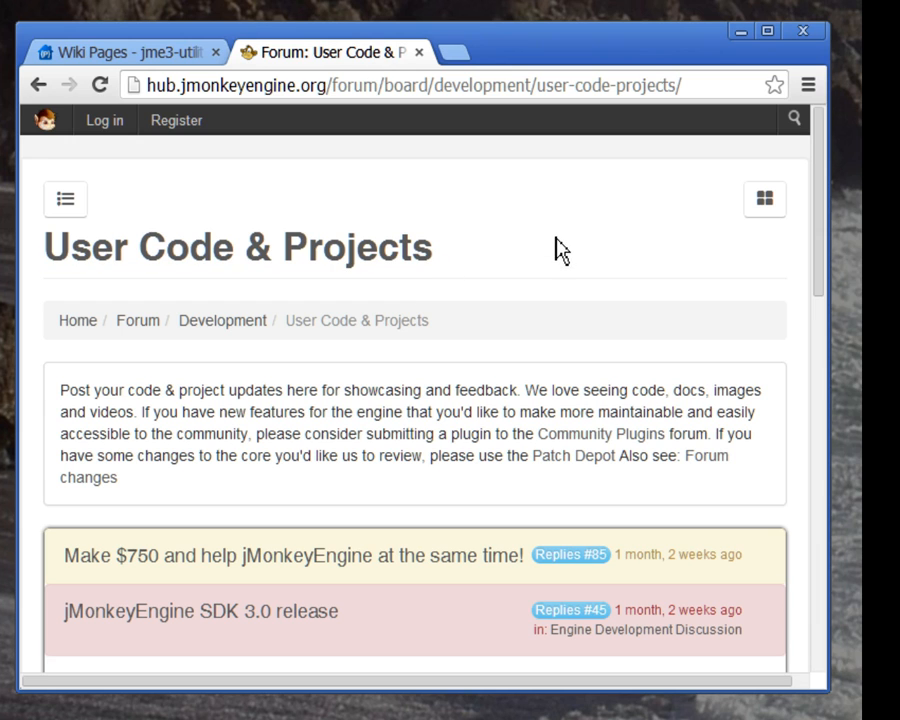
mouse_move(522, 242)
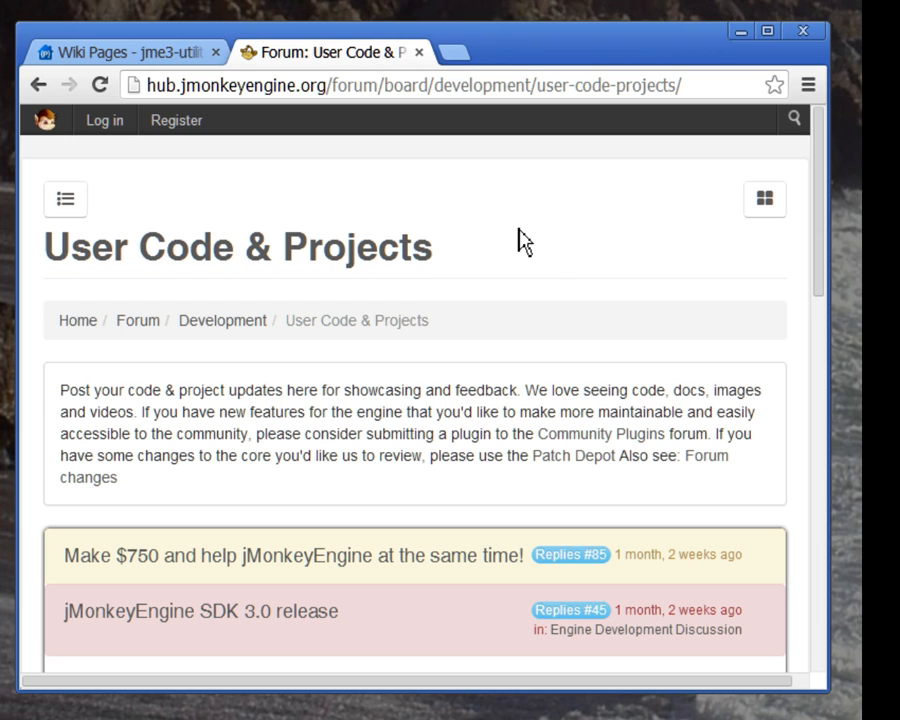